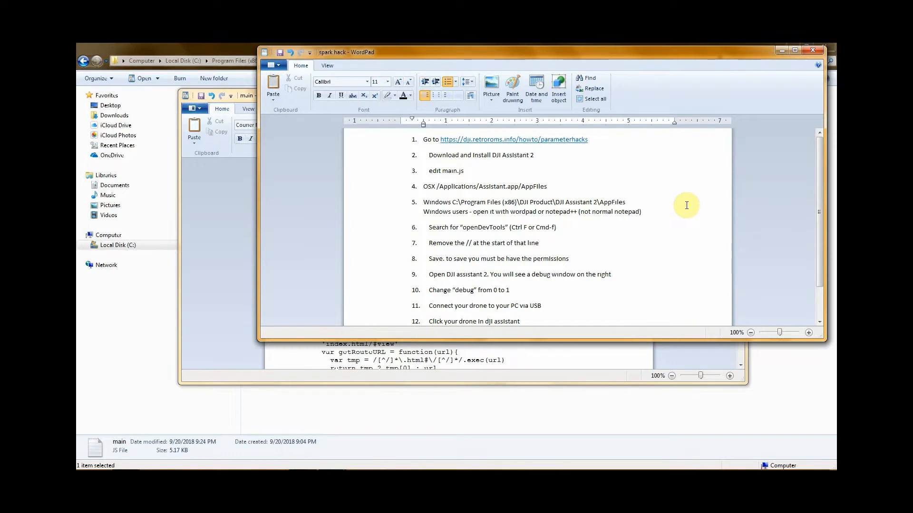
{"action": "mouse_move", "coordinate": [651, 221]}
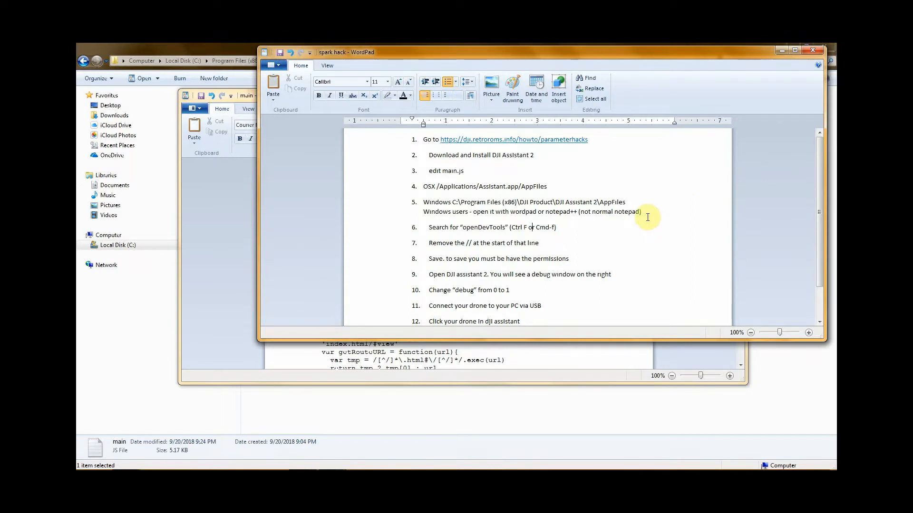
{"action": "mouse_move", "coordinate": [414, 144]}
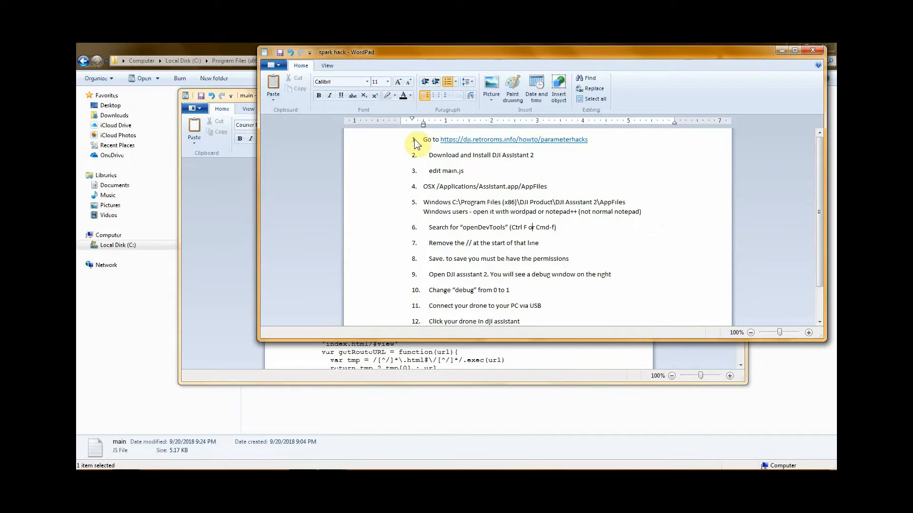
{"action": "mouse_move", "coordinate": [511, 139]}
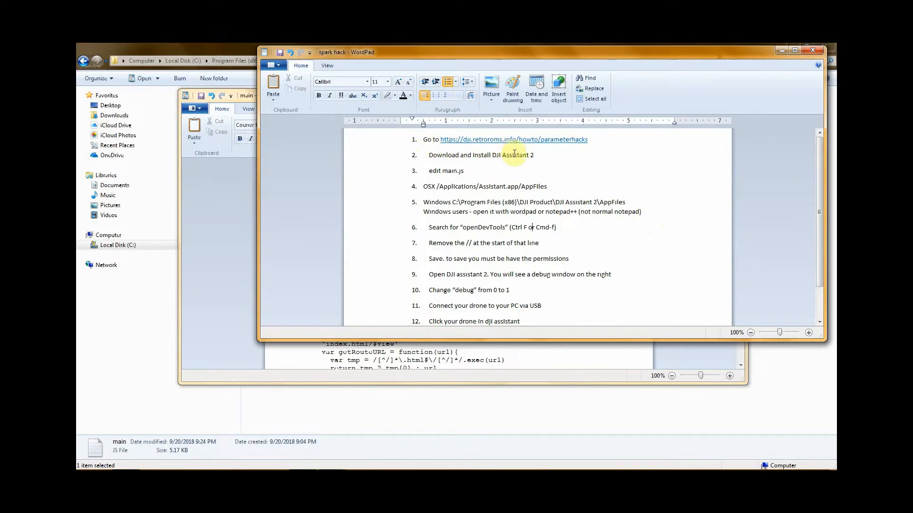
{"action": "mouse_move", "coordinate": [569, 144]}
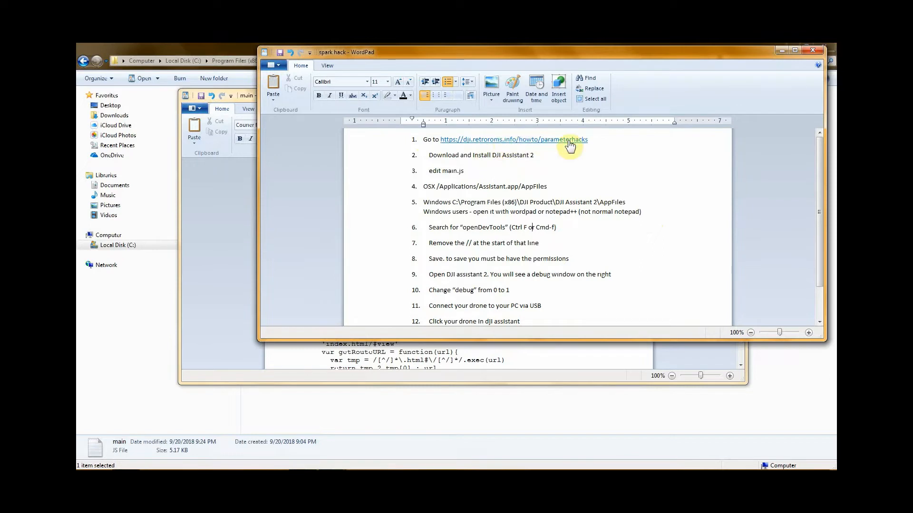
{"action": "mouse_move", "coordinate": [611, 148]}
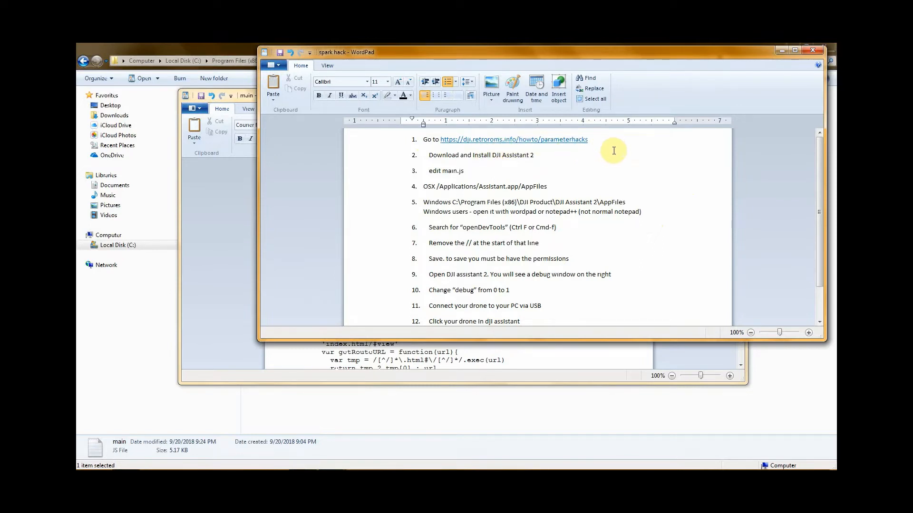
{"action": "mouse_move", "coordinate": [625, 274]}
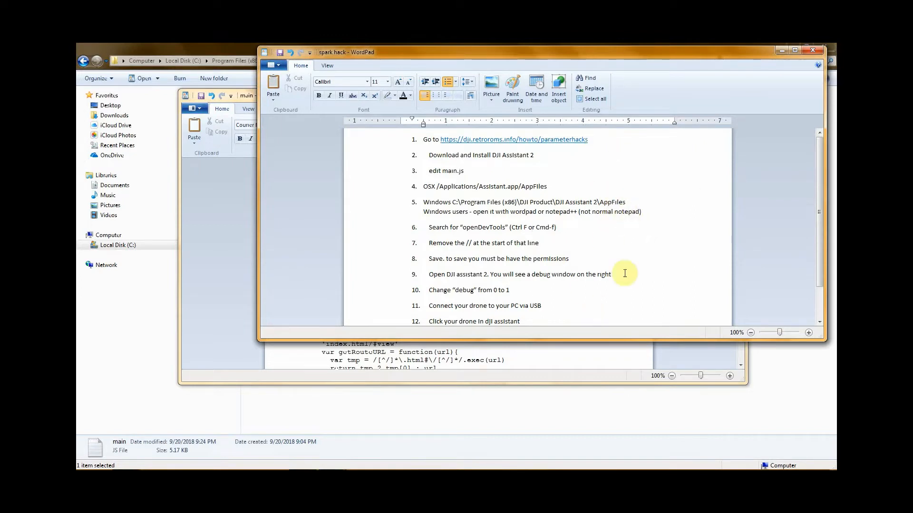
{"action": "mouse_move", "coordinate": [599, 191]}
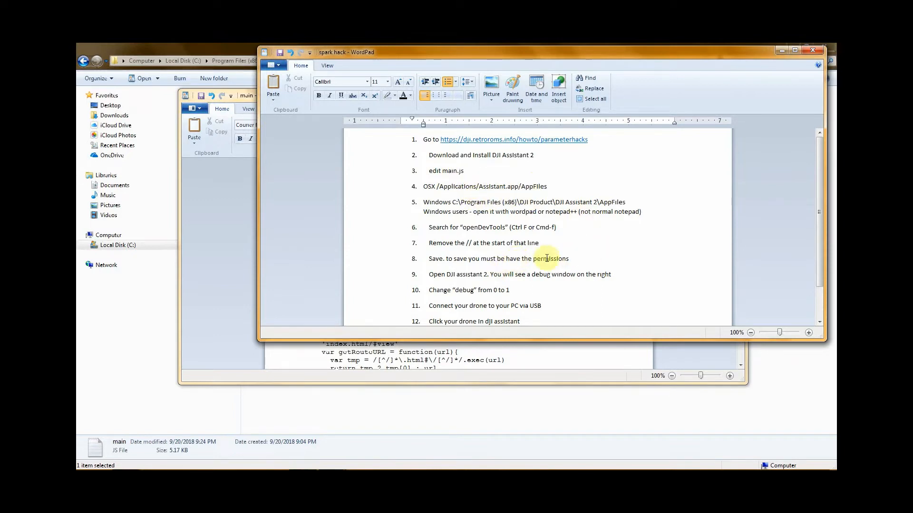
{"action": "mouse_move", "coordinate": [559, 245]}
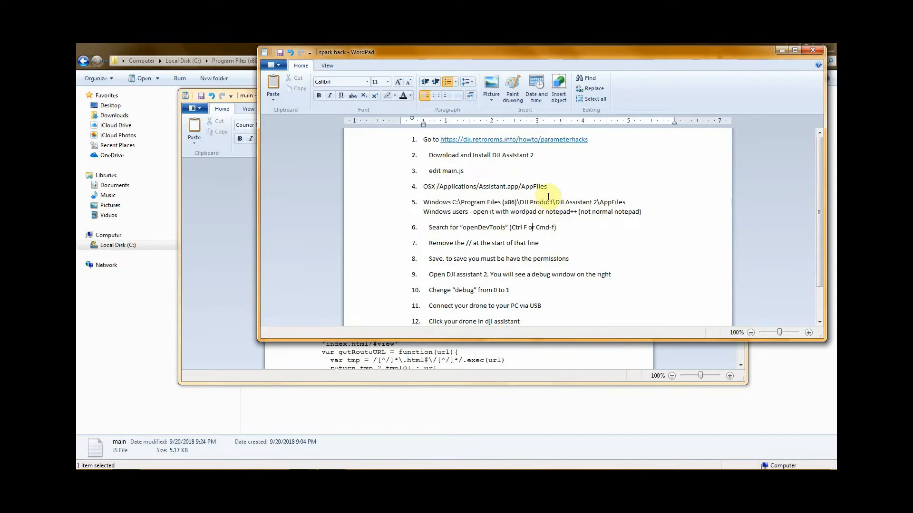
{"action": "mouse_move", "coordinate": [534, 163]}
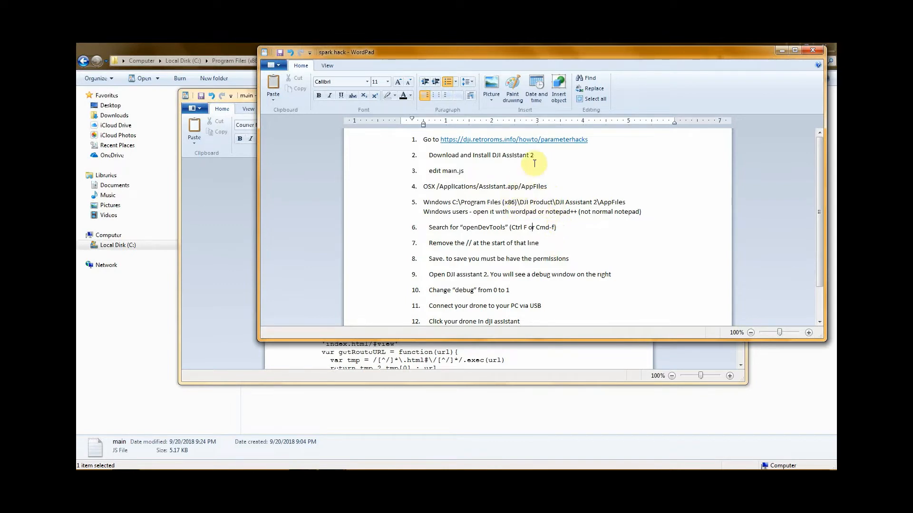
{"action": "mouse_move", "coordinate": [431, 187]}
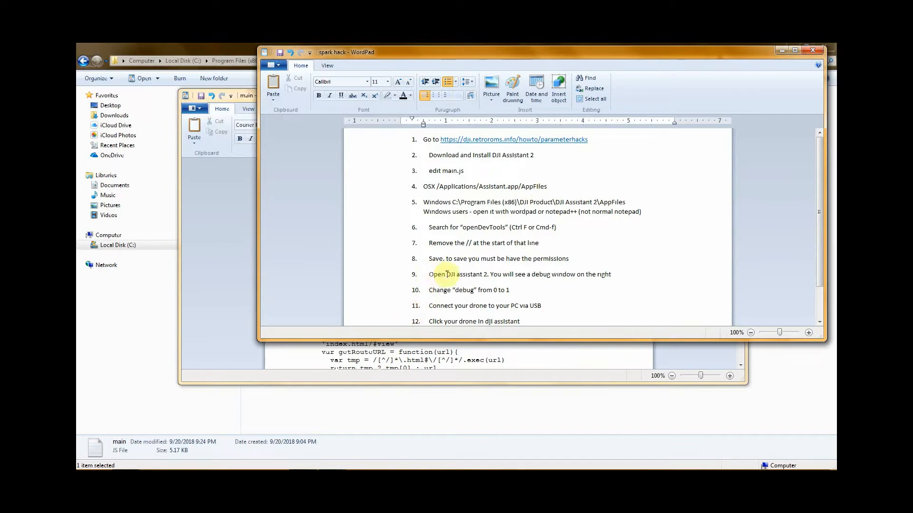
{"action": "mouse_move", "coordinate": [502, 224]}
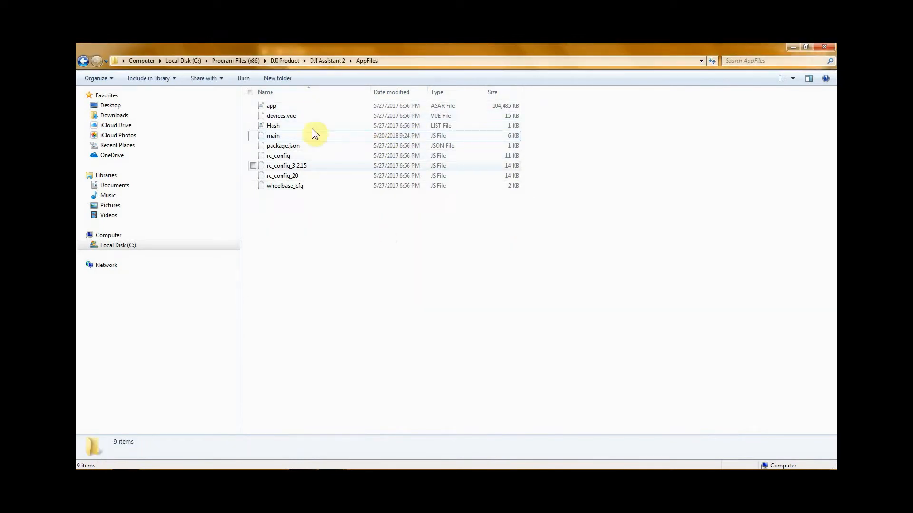
Select main.js in AppFiles and show its Open with program list.
{"action": "left_click", "coordinate": [273, 136]}
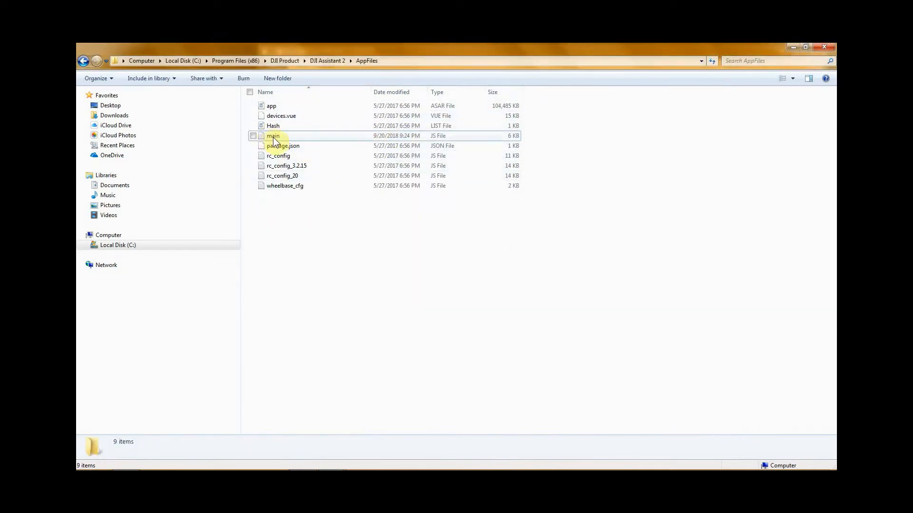
{"action": "mouse_move", "coordinate": [366, 137]}
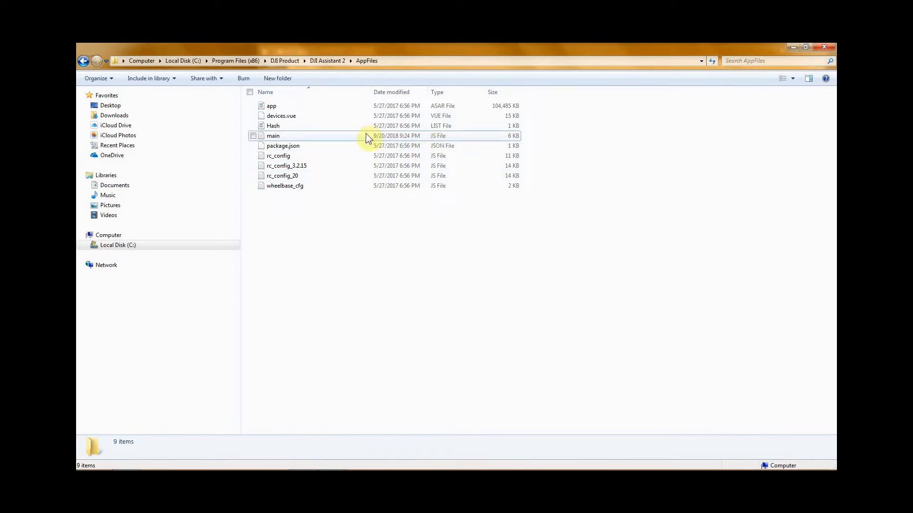
{"action": "left_click", "coordinate": [272, 136]}
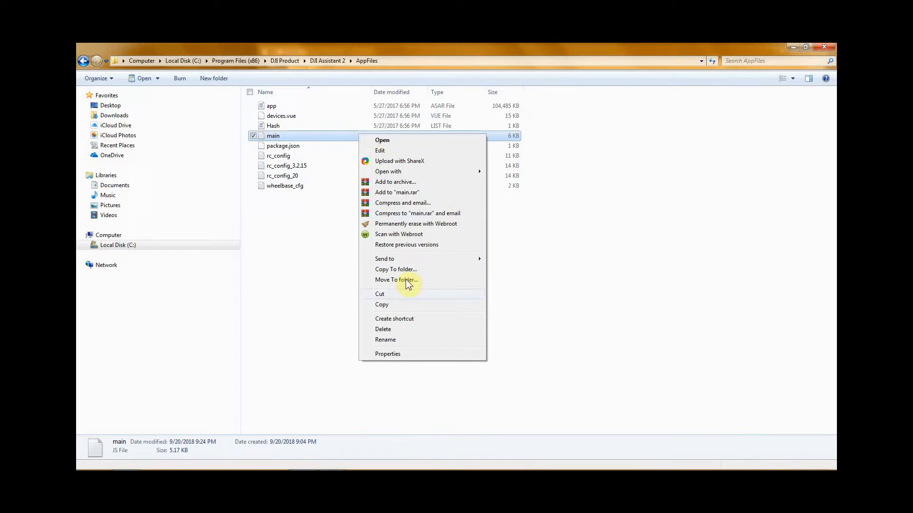
{"action": "mouse_move", "coordinate": [388, 354]}
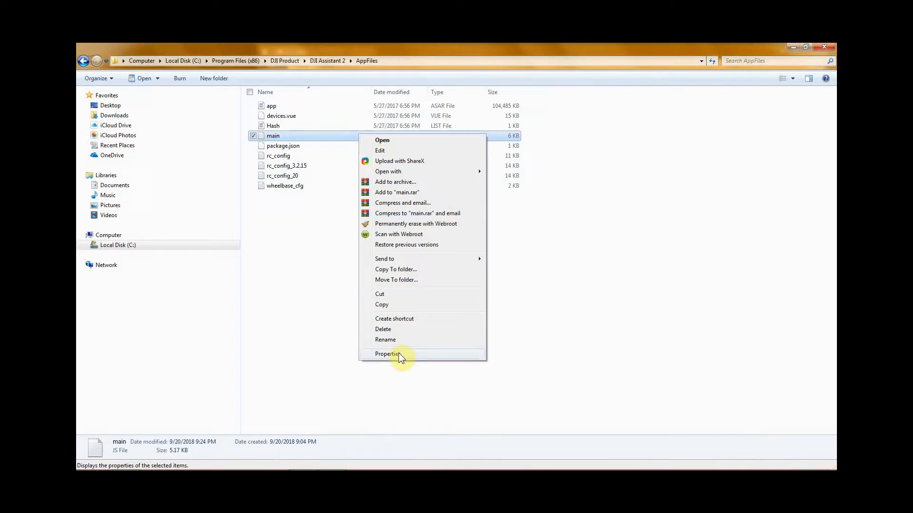
{"action": "mouse_move", "coordinate": [446, 171]}
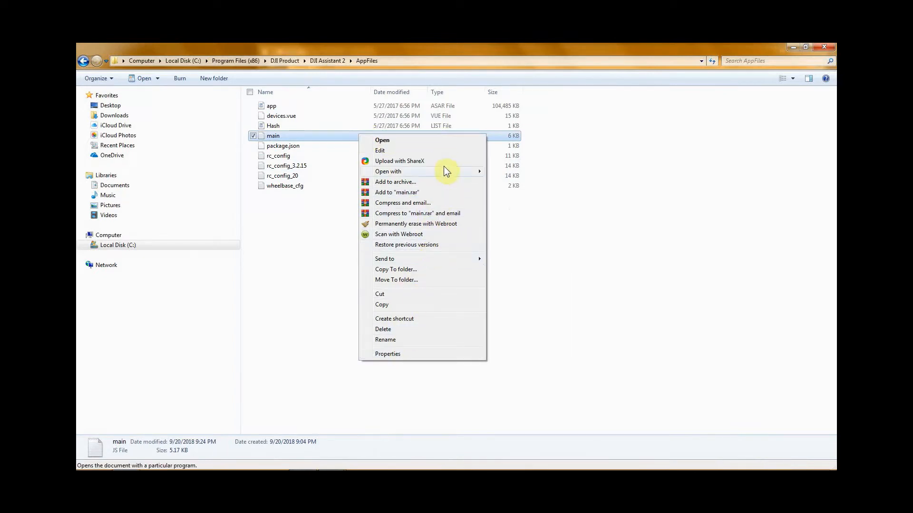
{"action": "mouse_move", "coordinate": [462, 176]}
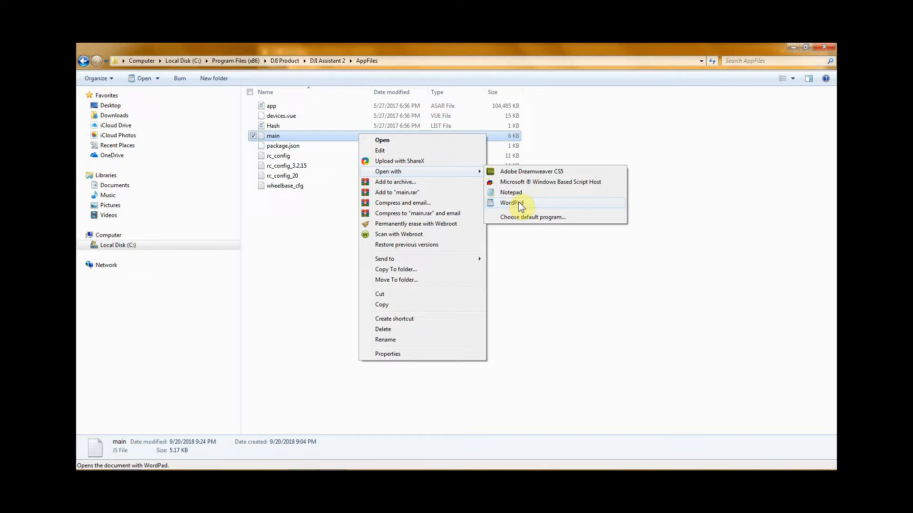
Open main.js in WordPad and find the openDevTools line.
{"action": "left_click", "coordinate": [512, 202]}
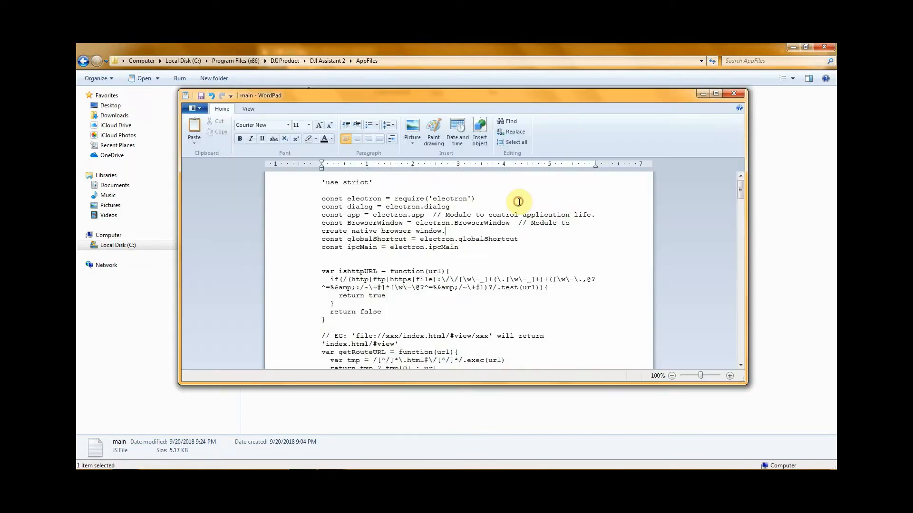
{"action": "mouse_move", "coordinate": [552, 230]}
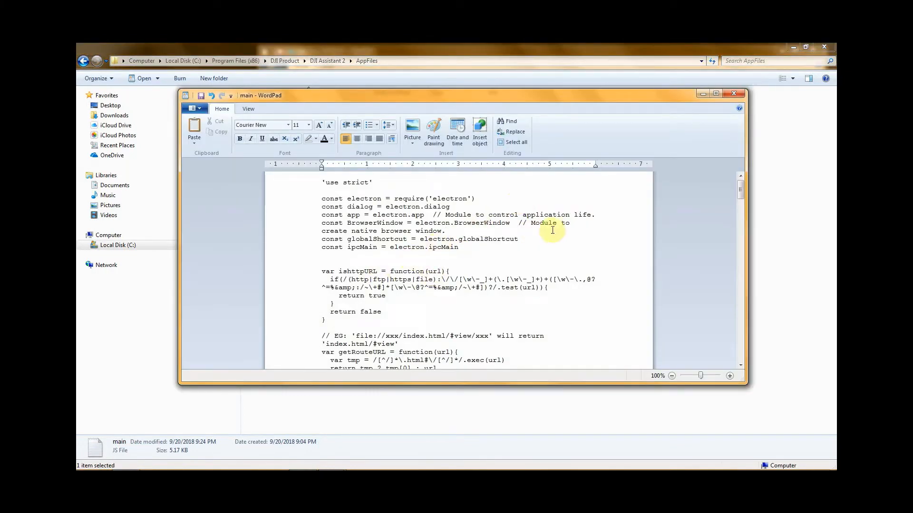
{"action": "left_click", "coordinate": [510, 122]}
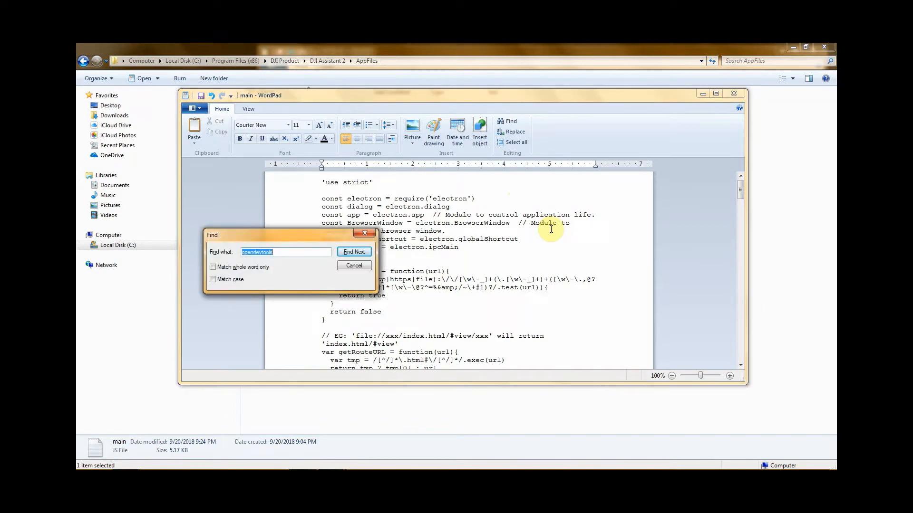
{"action": "type", "text": "op"}
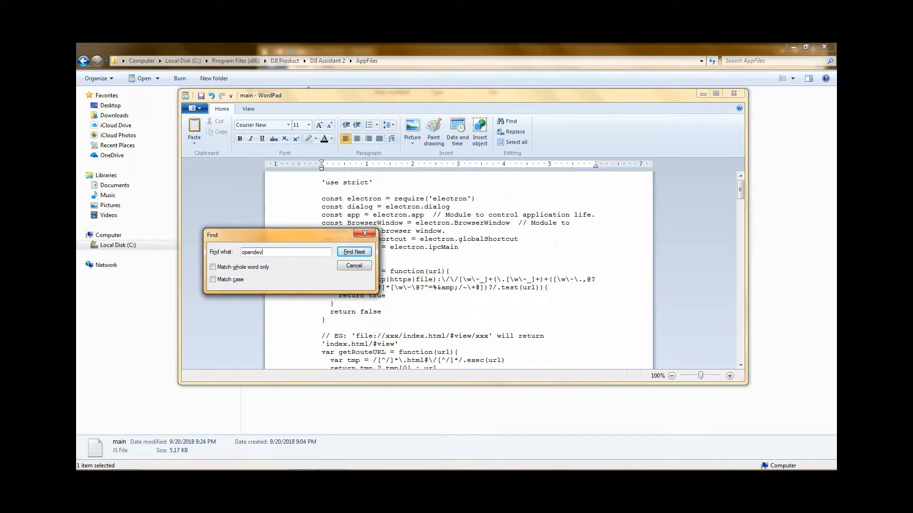
{"action": "type", "text": "tools"}
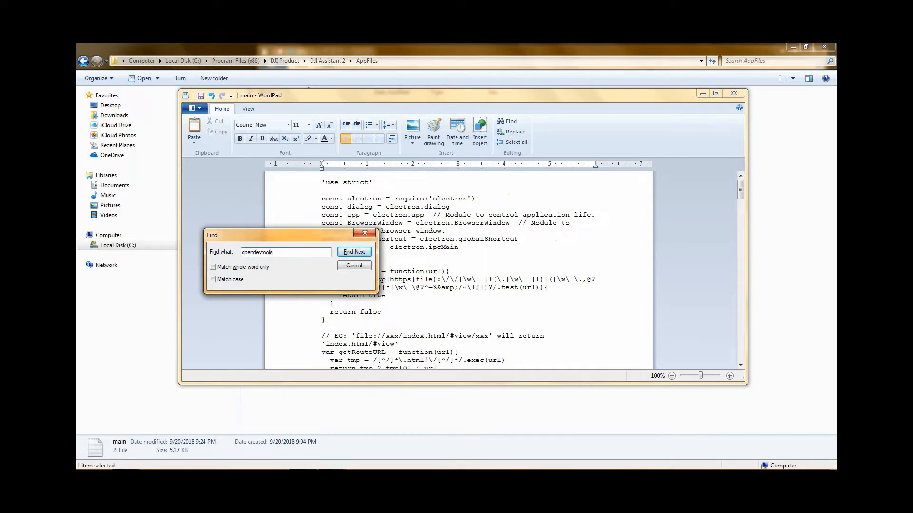
{"action": "left_click", "coordinate": [353, 251]}
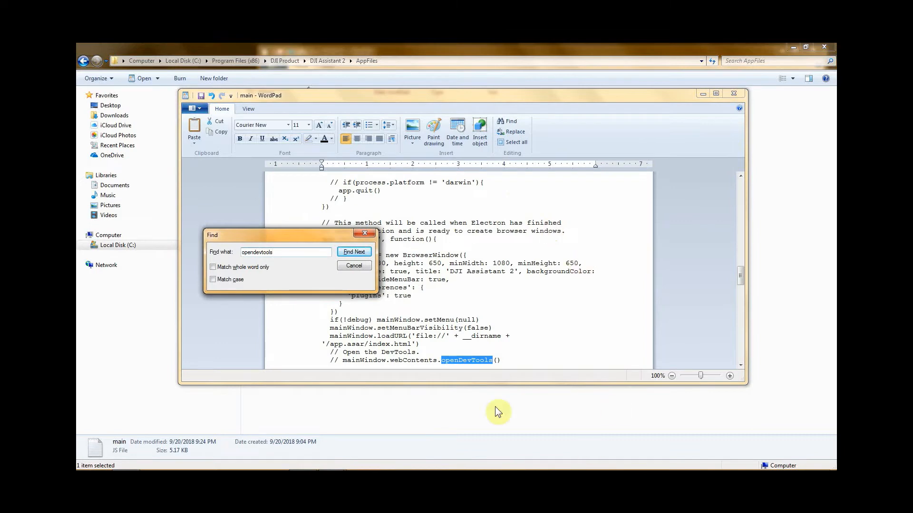
{"action": "mouse_move", "coordinate": [441, 369]}
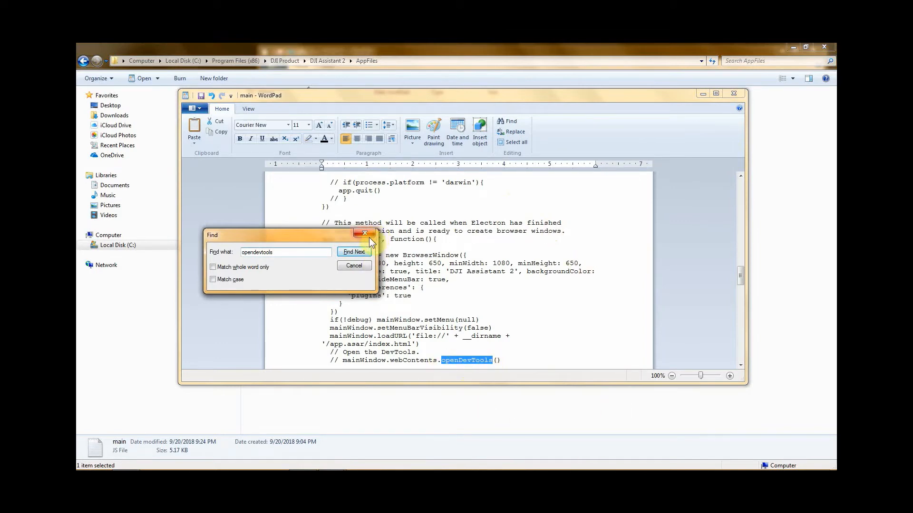
{"action": "left_click", "coordinate": [365, 234]}
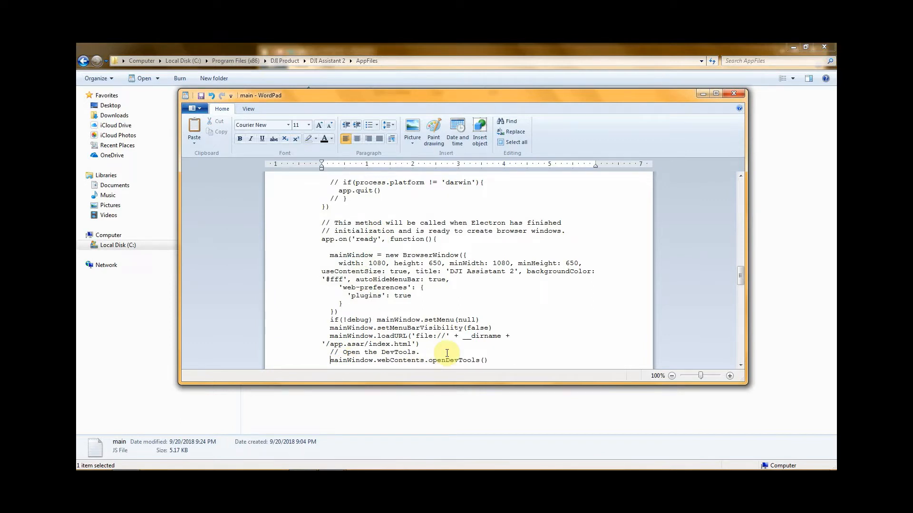
{"action": "mouse_move", "coordinate": [391, 195]}
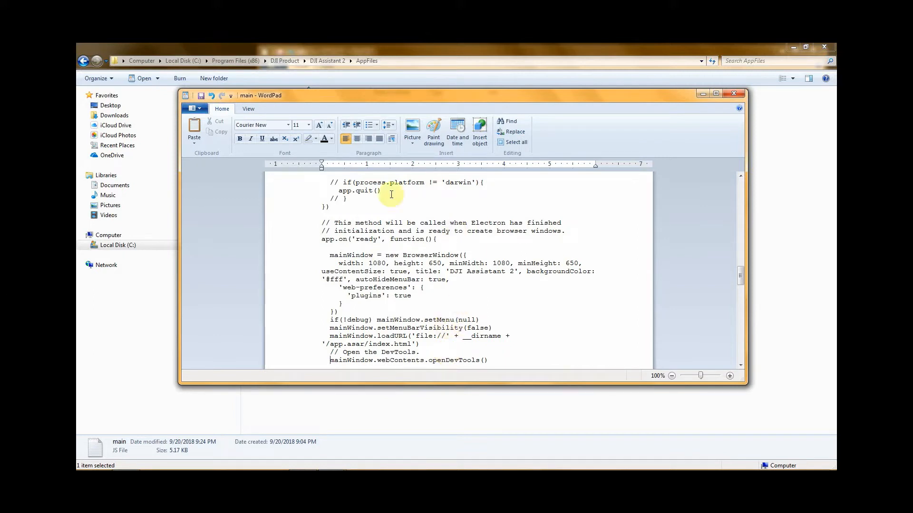
{"action": "mouse_move", "coordinate": [298, 274]}
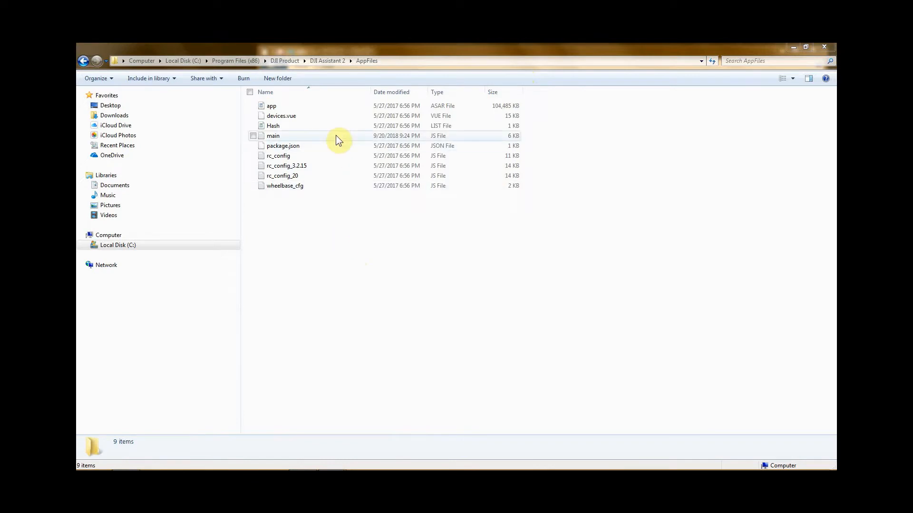
{"action": "mouse_move", "coordinate": [313, 142]}
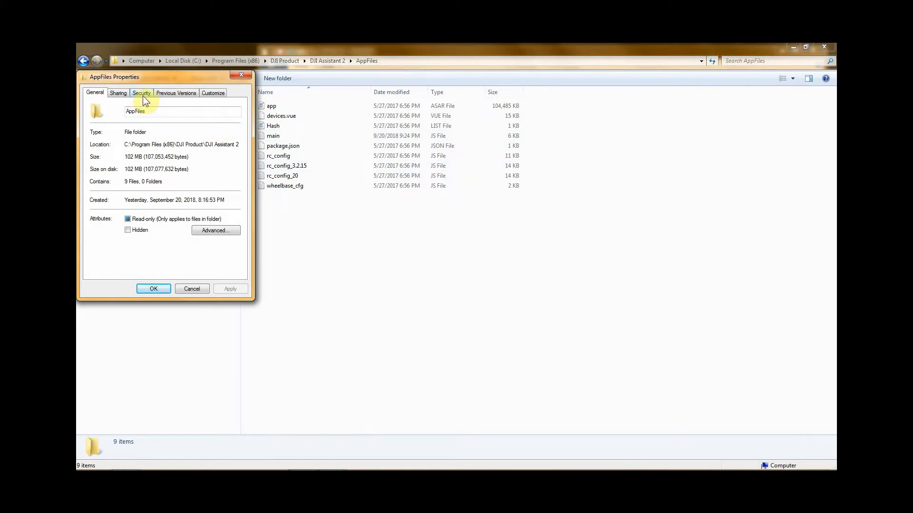
Check the Users group's permissions on the AppFiles Security tab.
{"action": "left_click", "coordinate": [142, 93]}
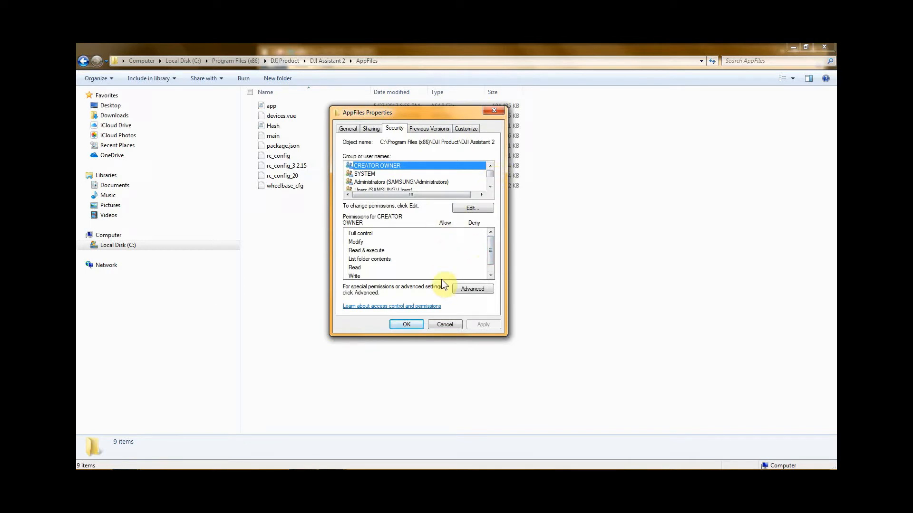
{"action": "mouse_move", "coordinate": [451, 266]}
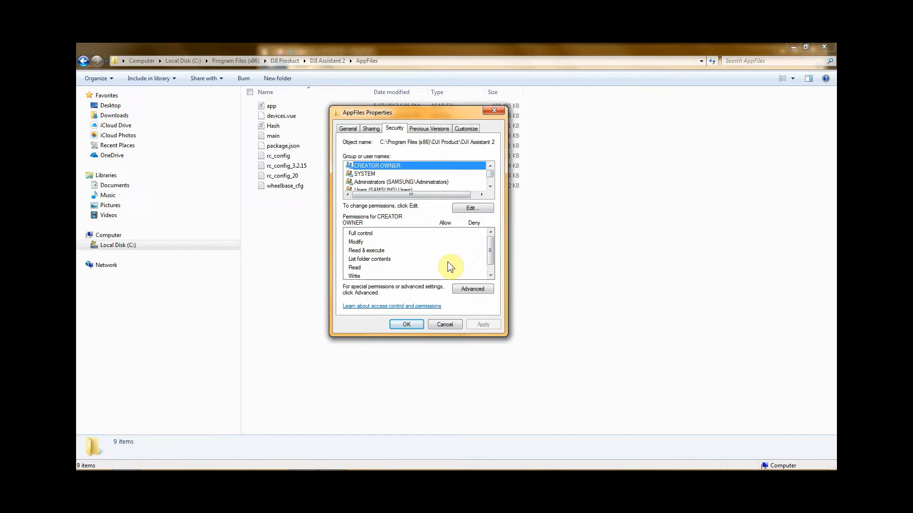
{"action": "mouse_move", "coordinate": [438, 243]}
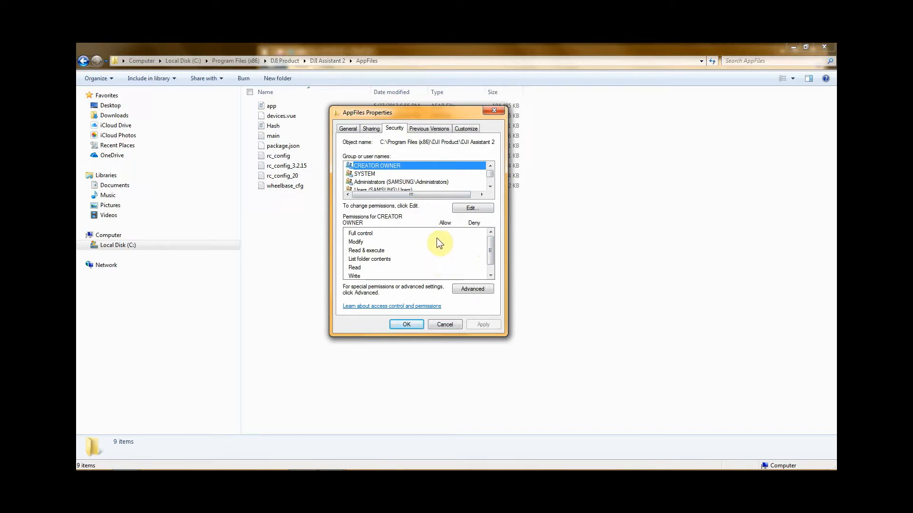
{"action": "mouse_move", "coordinate": [396, 174]}
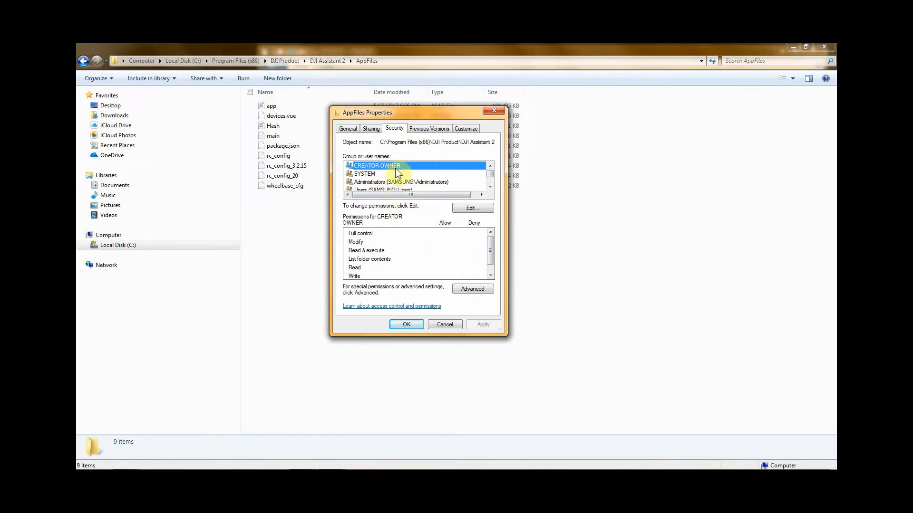
{"action": "mouse_move", "coordinate": [462, 257]}
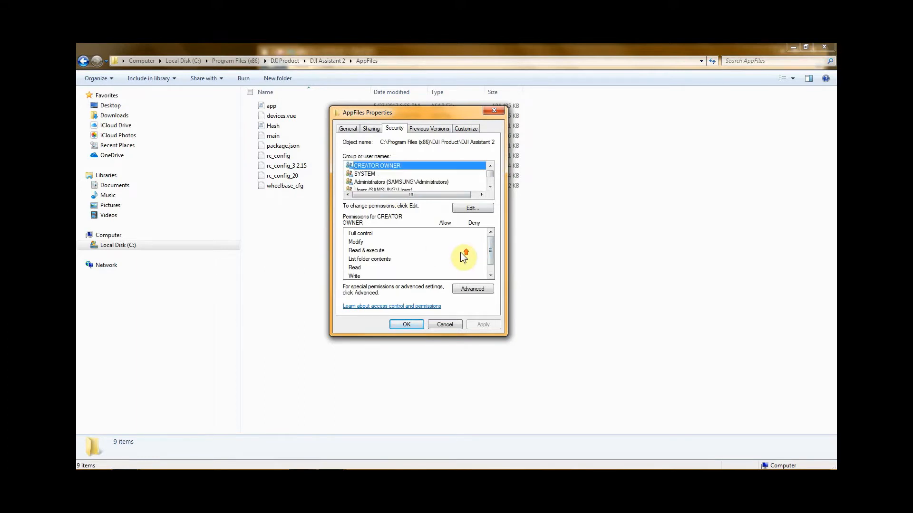
{"action": "scroll", "scroll_direction": "down", "scroll_amount": 3}
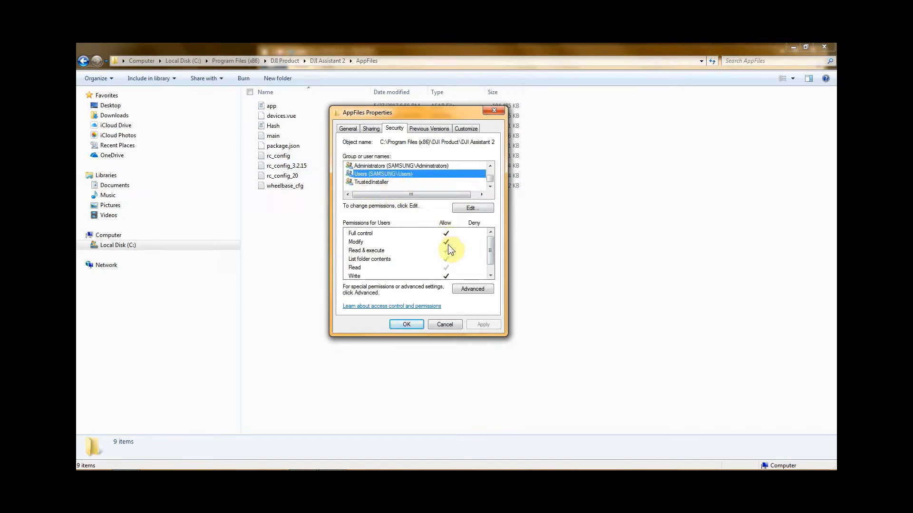
{"action": "scroll", "scroll_direction": "down", "scroll_amount": 3}
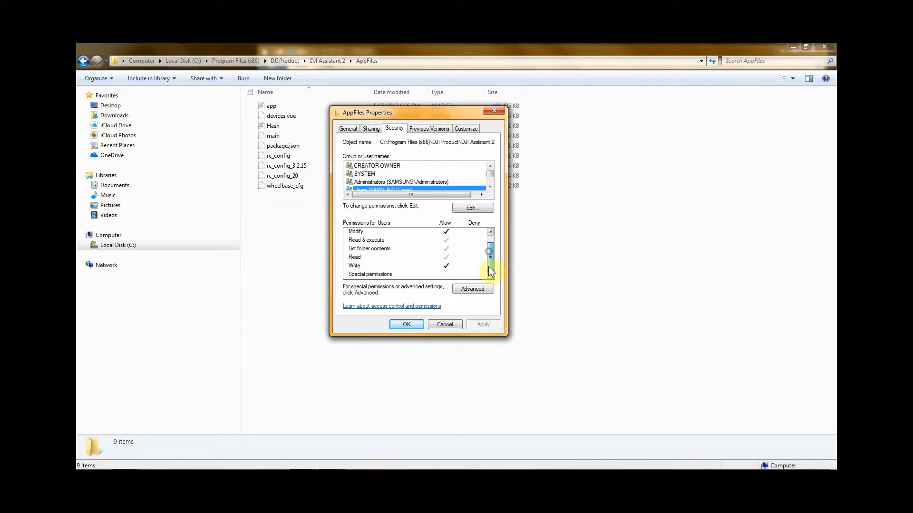
{"action": "mouse_move", "coordinate": [453, 303]}
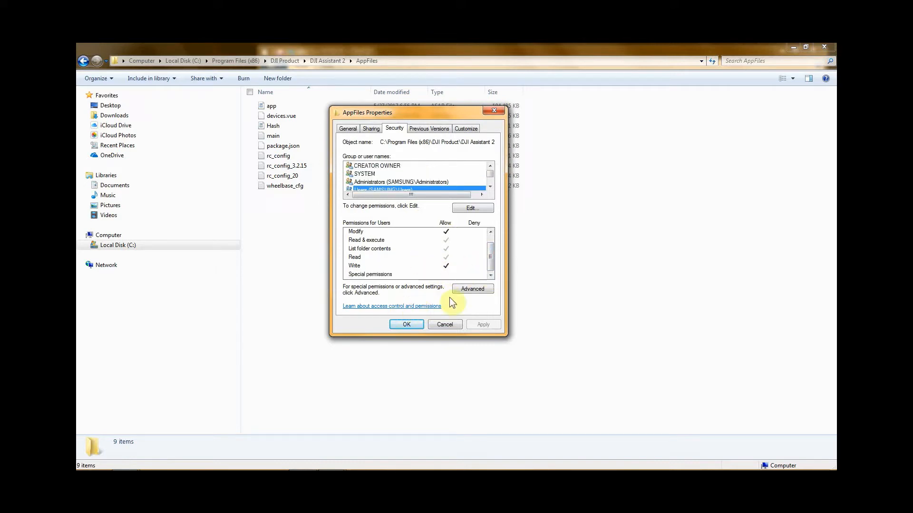
Review the Users entry in AppFiles' advanced permission settings and close them.
{"action": "left_click", "coordinate": [472, 289]}
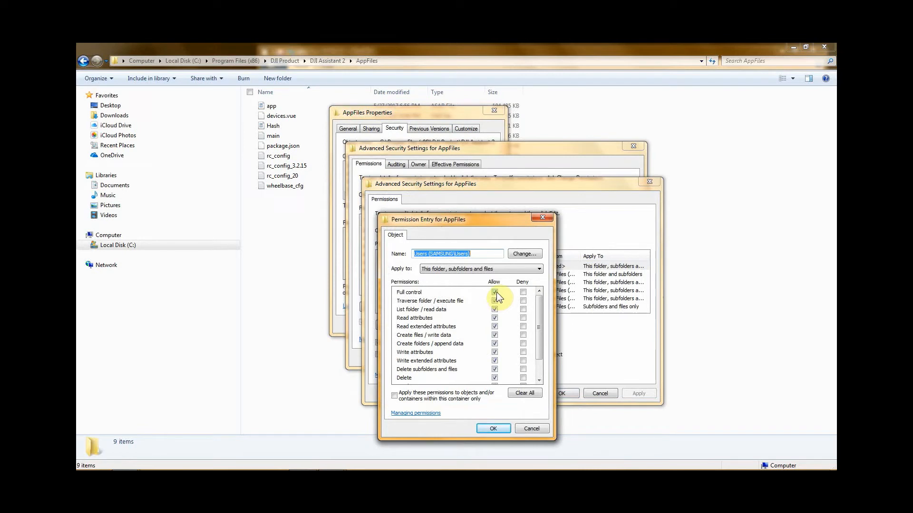
{"action": "left_click", "coordinate": [495, 293]}
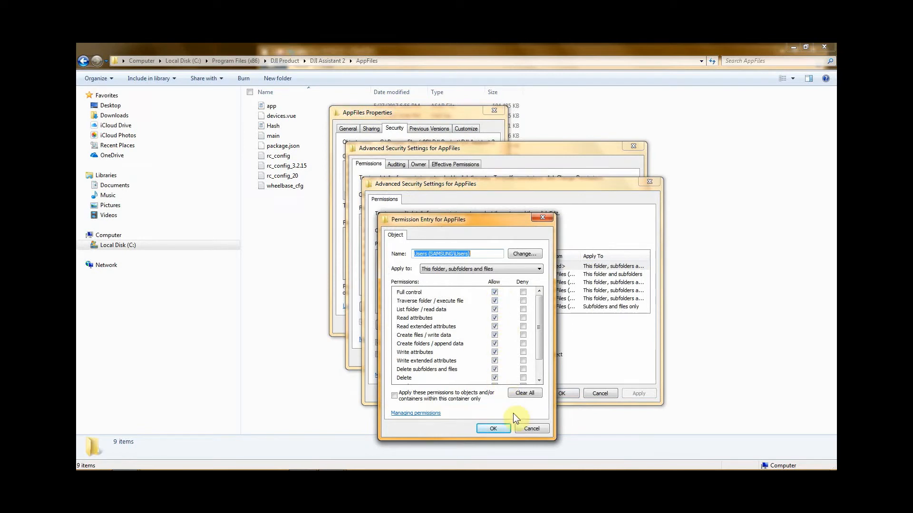
{"action": "left_click", "coordinate": [492, 429]}
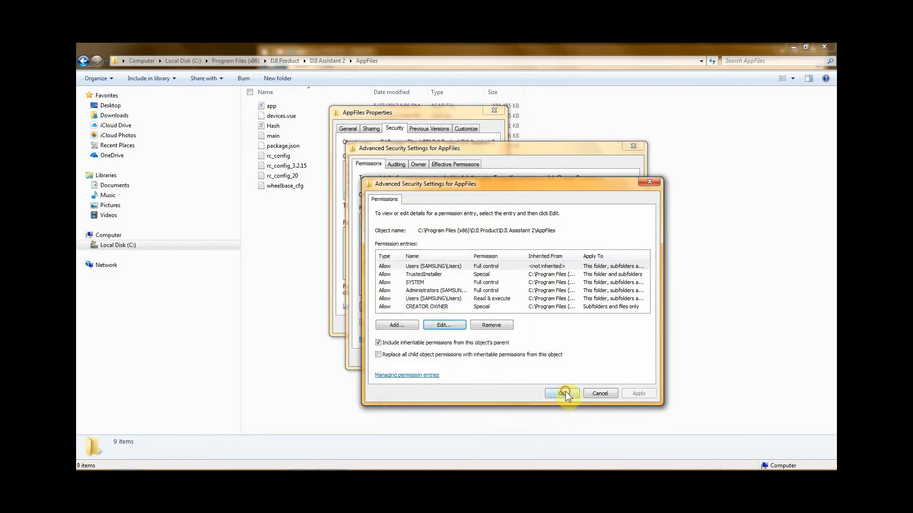
{"action": "left_click", "coordinate": [560, 394]}
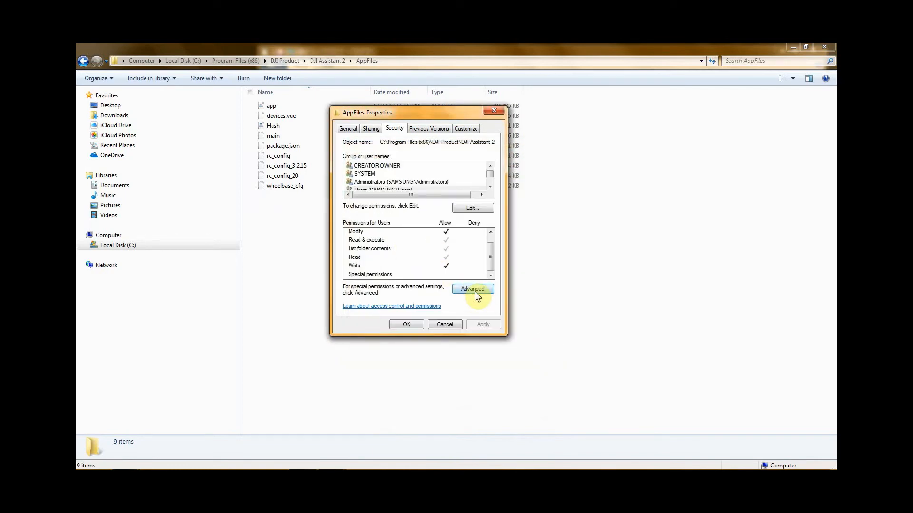
Confirm Full control for Users under Change Permissions and apply all dialogs.
{"action": "left_click", "coordinate": [472, 290]}
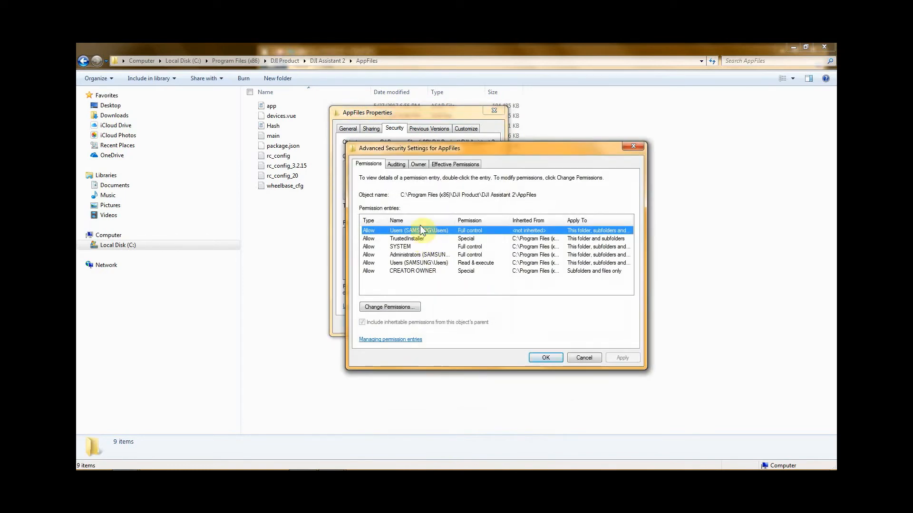
{"action": "mouse_move", "coordinate": [420, 249]}
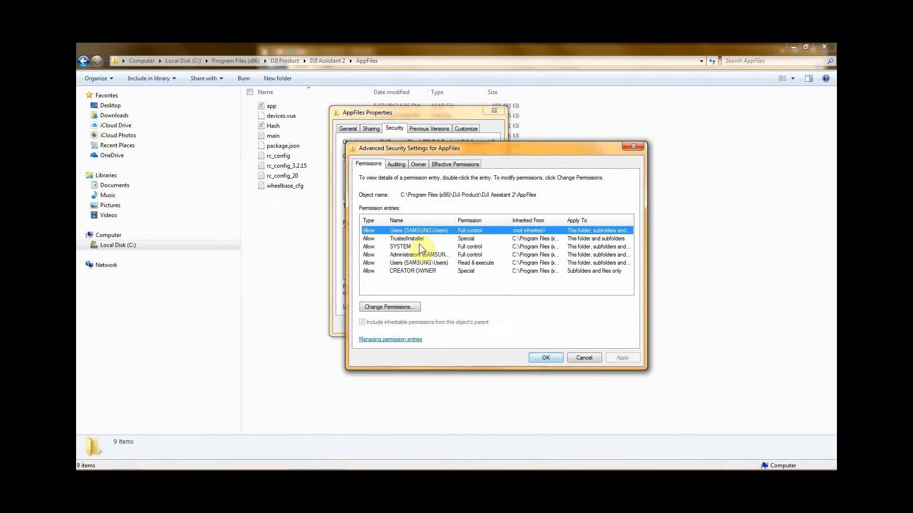
{"action": "mouse_move", "coordinate": [406, 313]}
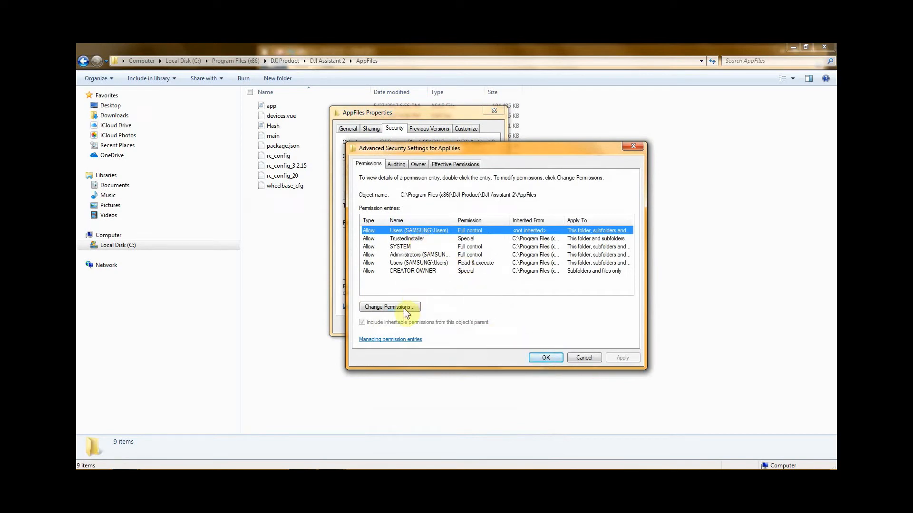
{"action": "left_click", "coordinate": [388, 307]}
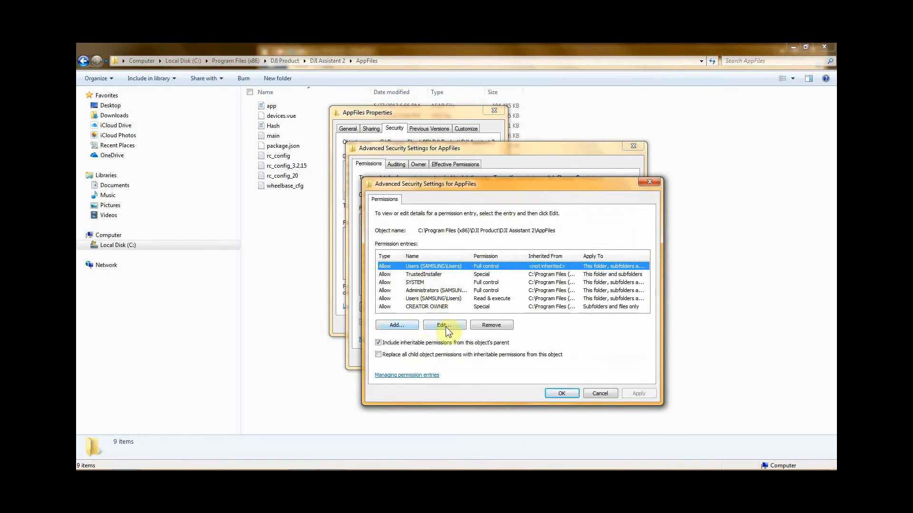
{"action": "left_click", "coordinate": [444, 325]}
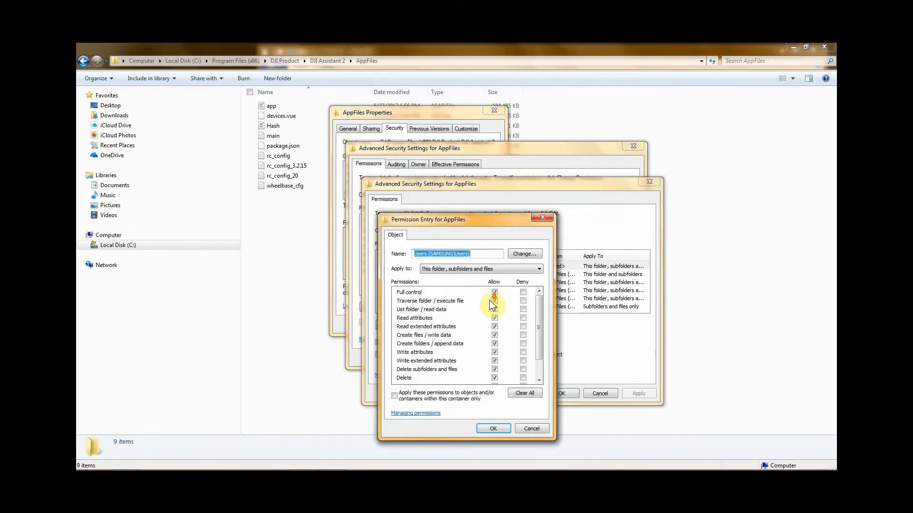
{"action": "left_click", "coordinate": [492, 428]}
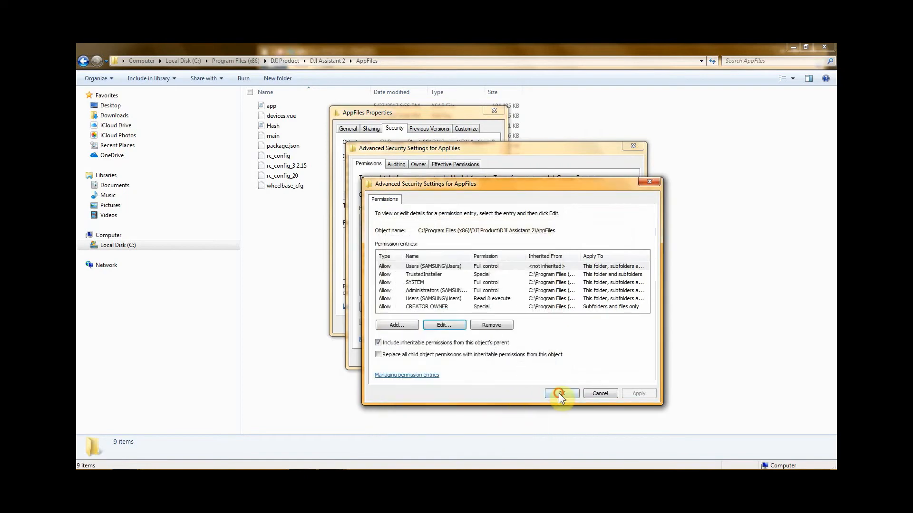
{"action": "left_click", "coordinate": [560, 393]}
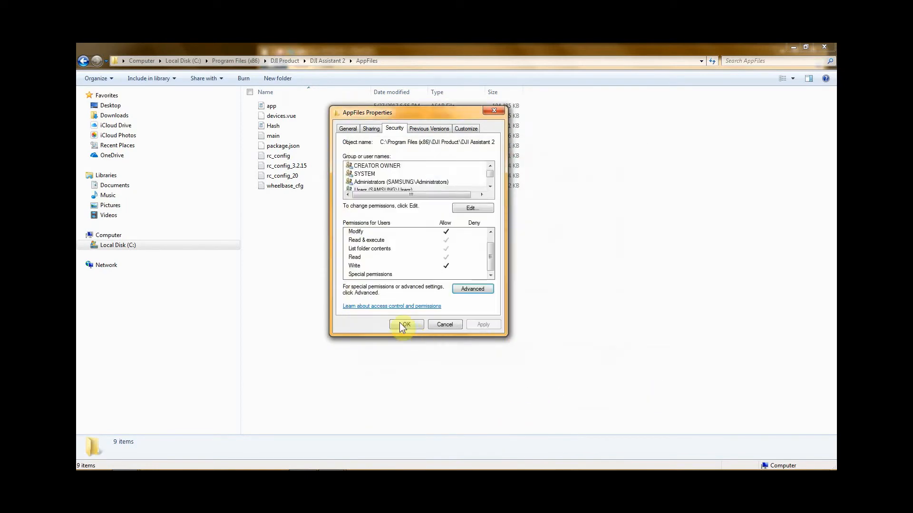
{"action": "left_click", "coordinate": [405, 324]}
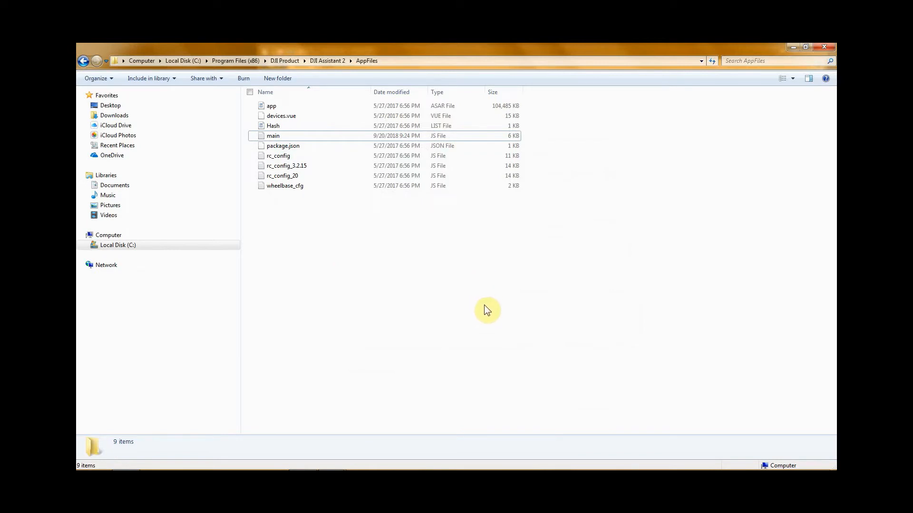
{"action": "mouse_move", "coordinate": [444, 293]}
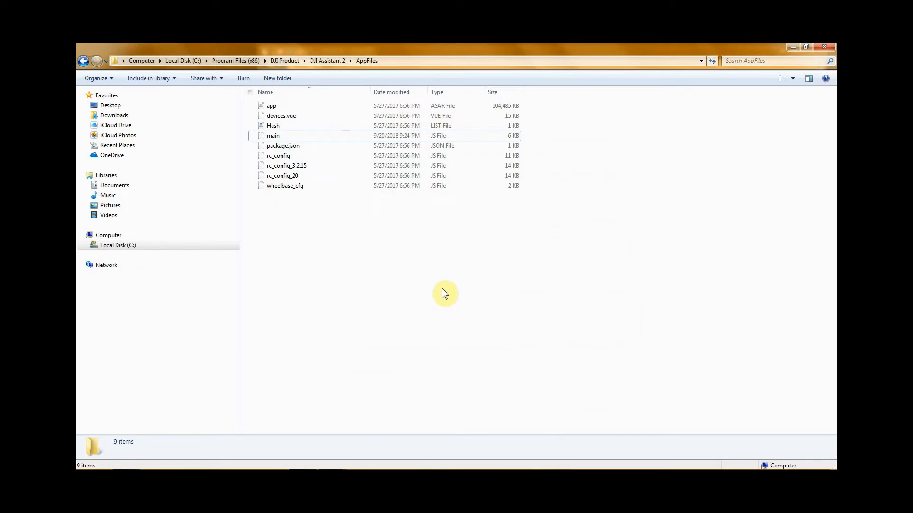
{"action": "mouse_move", "coordinate": [419, 210]}
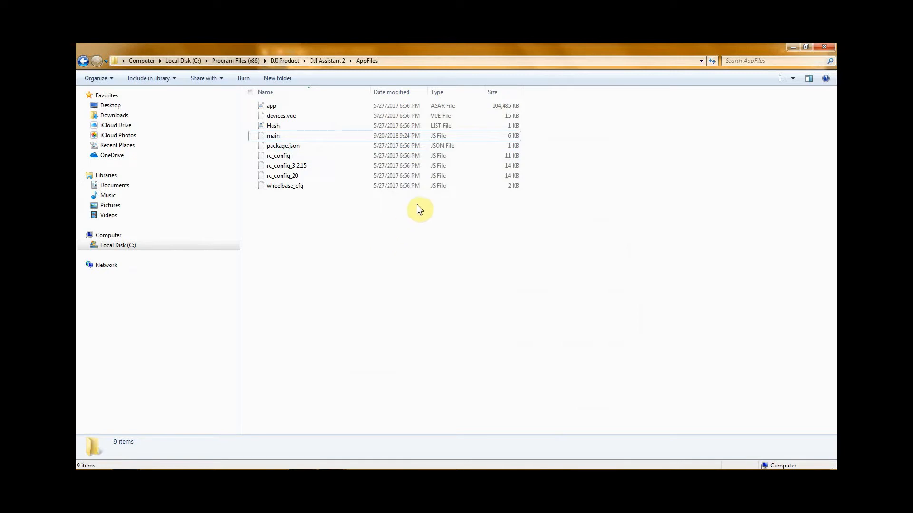
Reopen main.js in WordPad, then close it with Don't Save.
{"action": "double_click", "coordinate": [273, 136]}
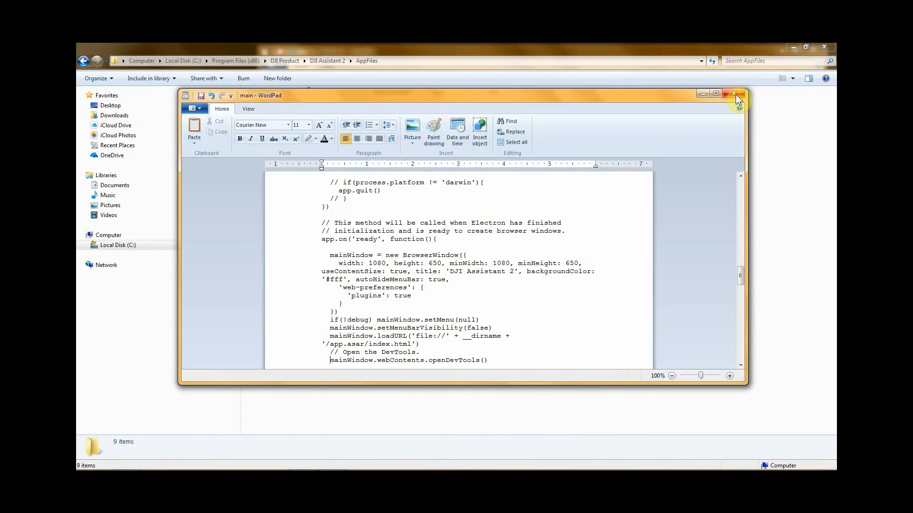
{"action": "left_click", "coordinate": [736, 95]}
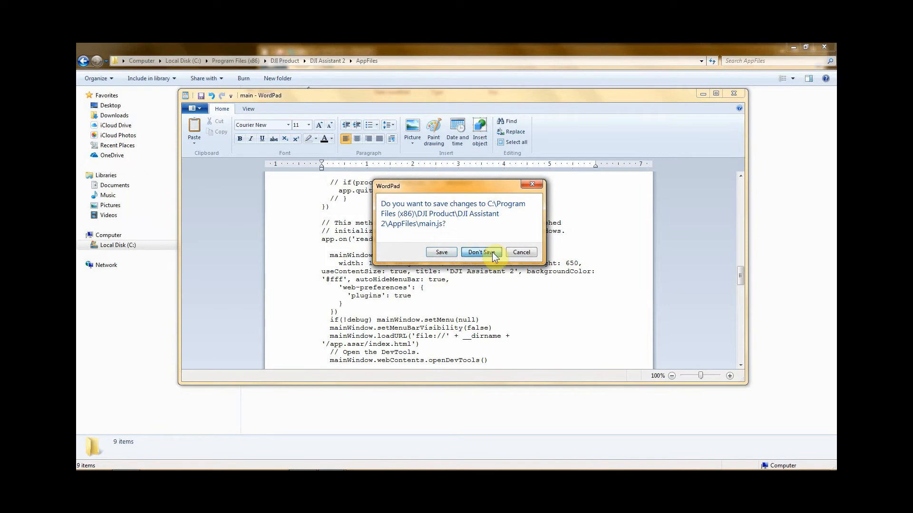
{"action": "left_click", "coordinate": [479, 252]}
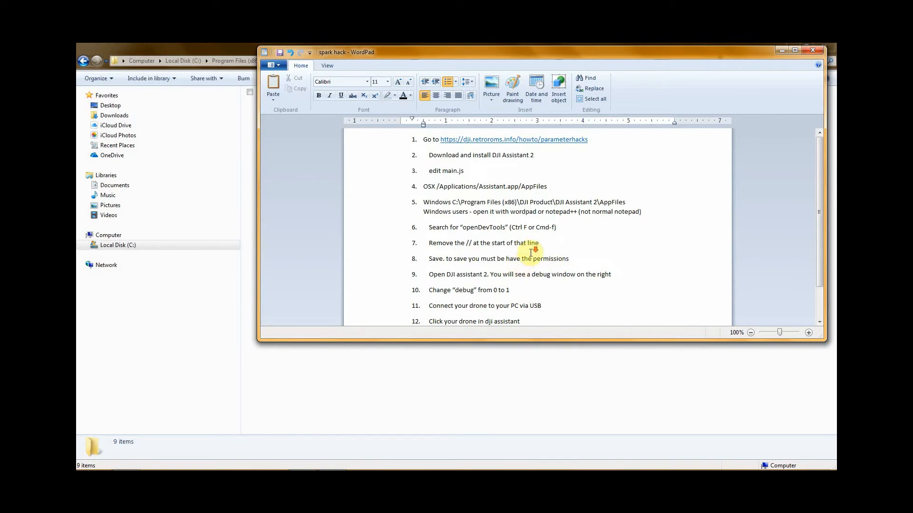
{"action": "scroll", "scroll_direction": "down", "scroll_amount": 3}
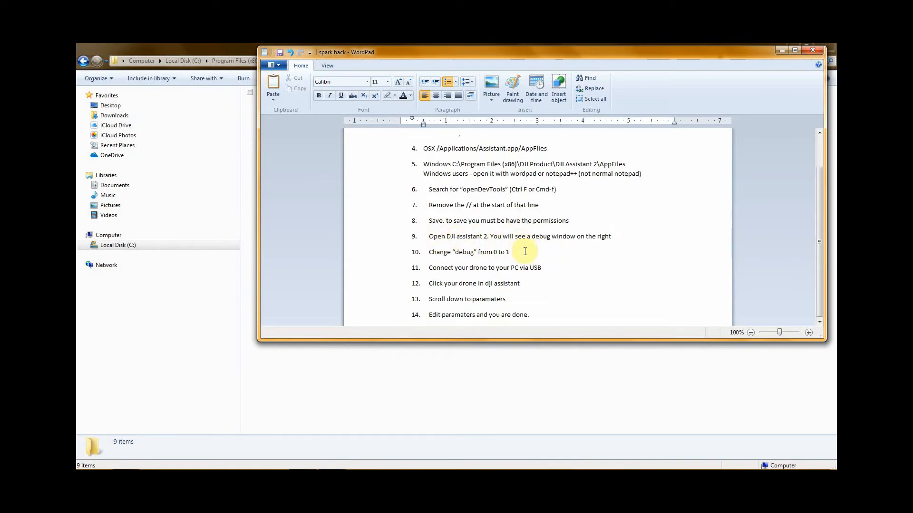
{"action": "mouse_move", "coordinate": [229, 420]}
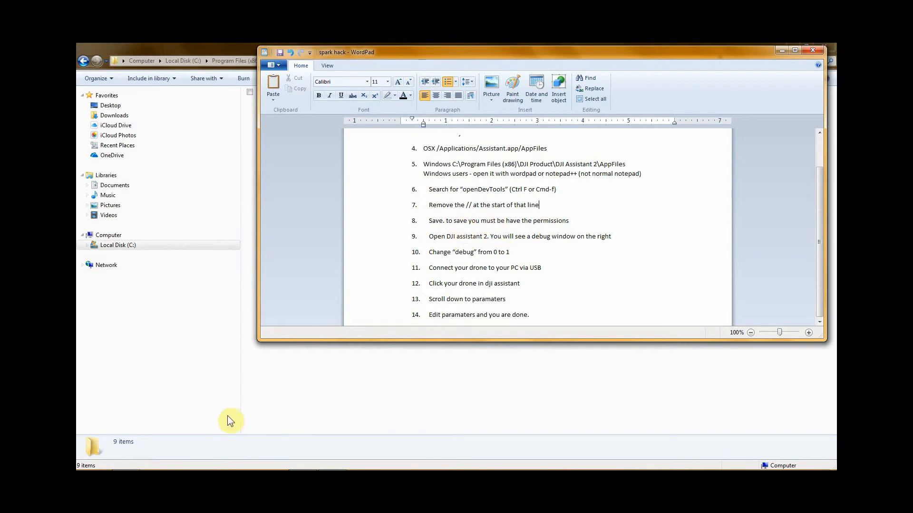
{"action": "left_click", "coordinate": [88, 461]}
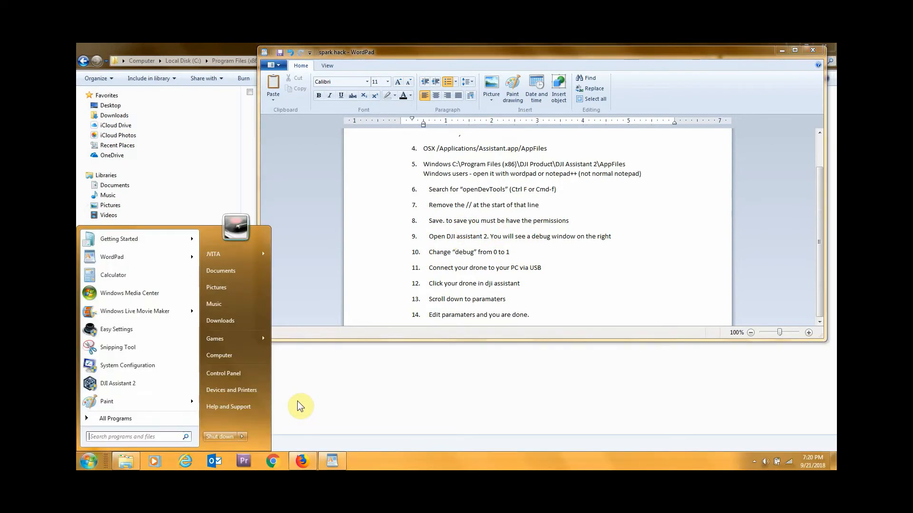
Search the Start menu for 'dji' to find DJI Assistant 2.
{"action": "type", "text": "dji"}
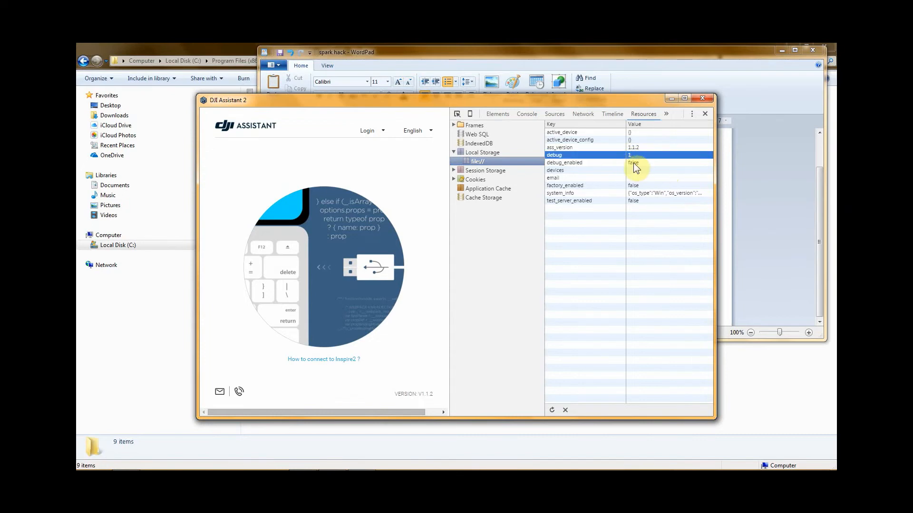
Change the debug_enabled Local Storage value to true.
{"action": "double_click", "coordinate": [633, 162]}
{"action": "type", "text": "true"}
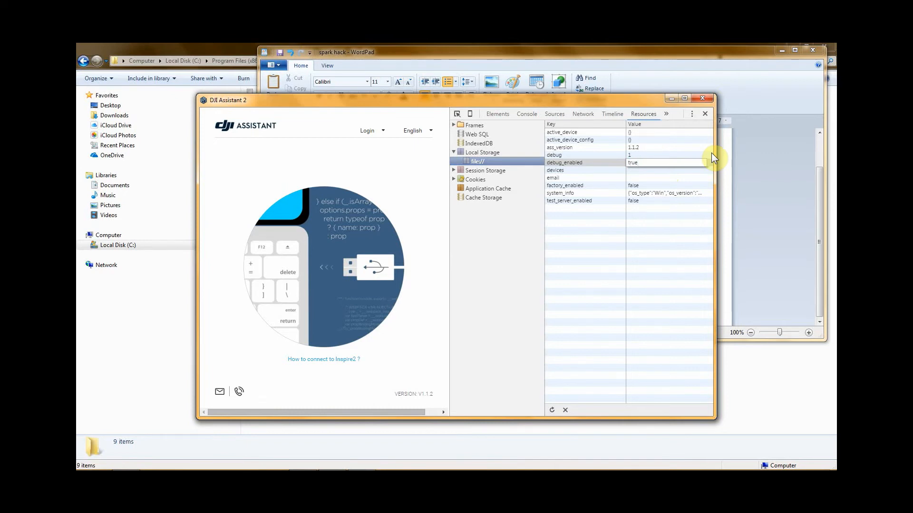
{"action": "left_click", "coordinate": [565, 163]}
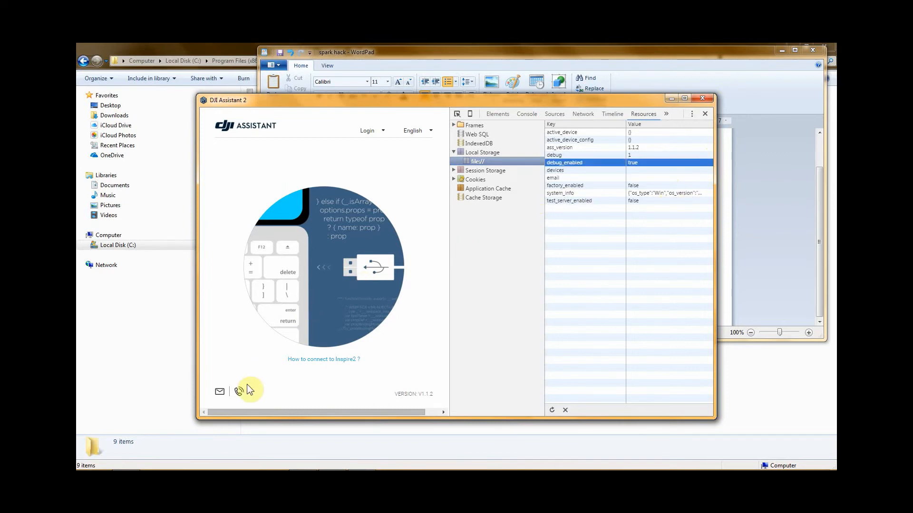
{"action": "mouse_move", "coordinate": [620, 185]}
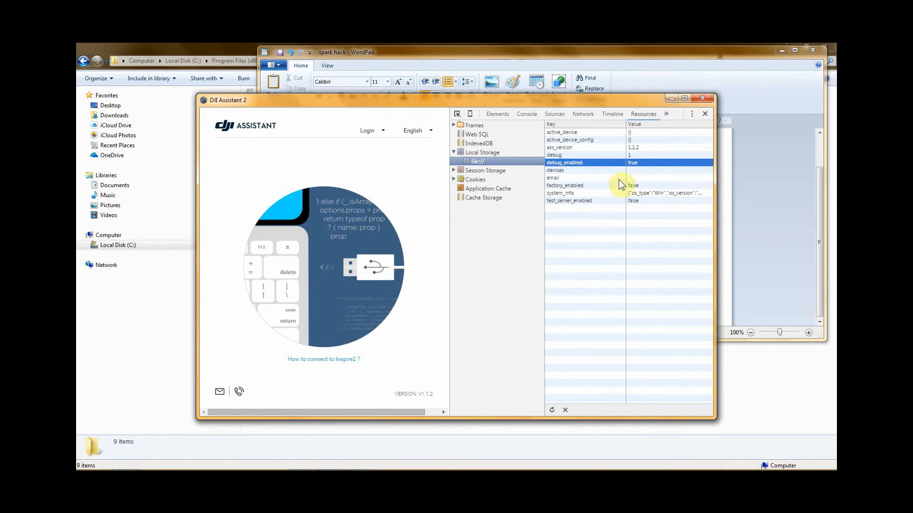
{"action": "mouse_move", "coordinate": [457, 217]}
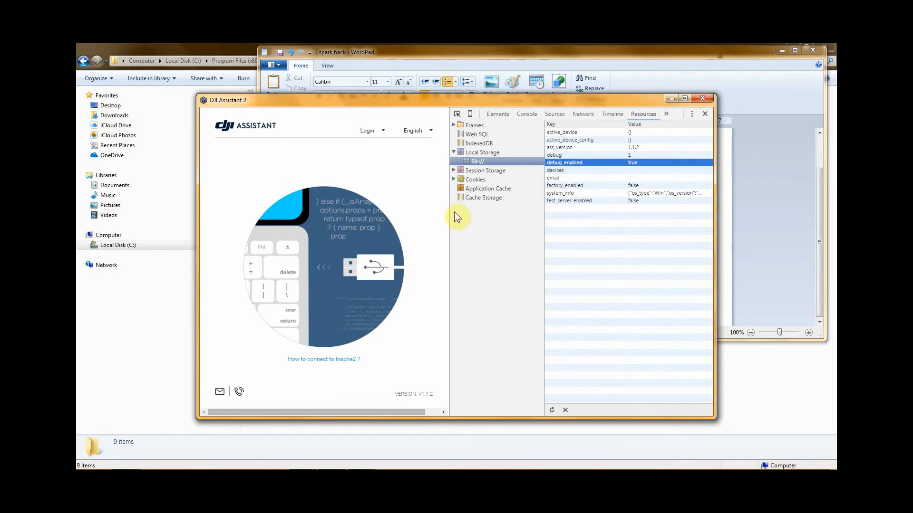
{"action": "mouse_move", "coordinate": [464, 229]}
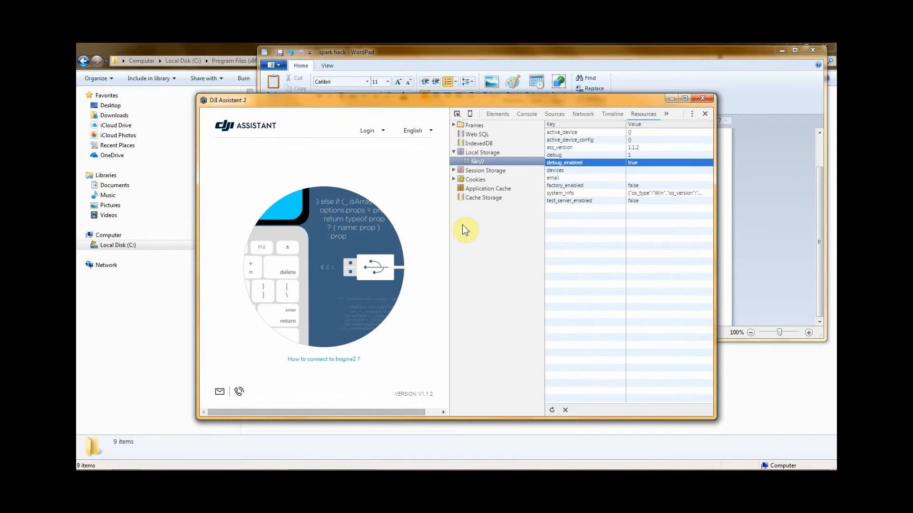
{"action": "mouse_move", "coordinate": [489, 267]}
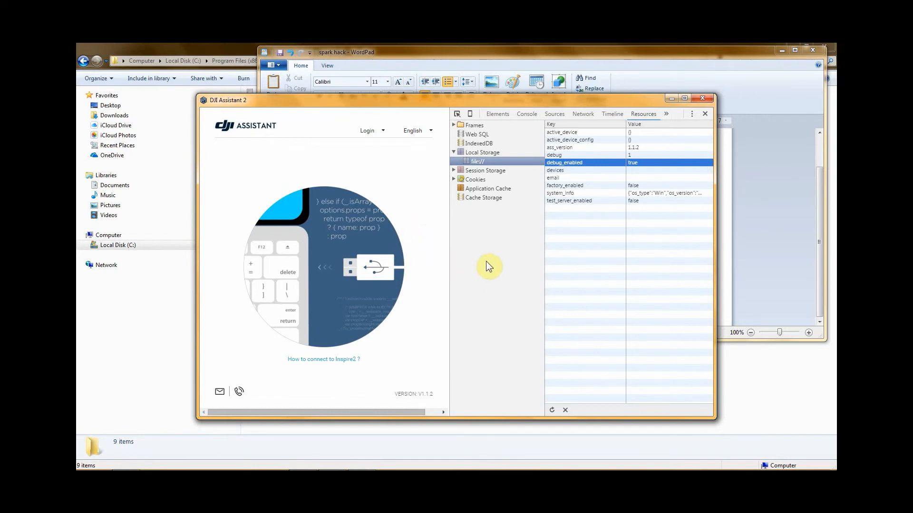
{"action": "mouse_move", "coordinate": [377, 198]}
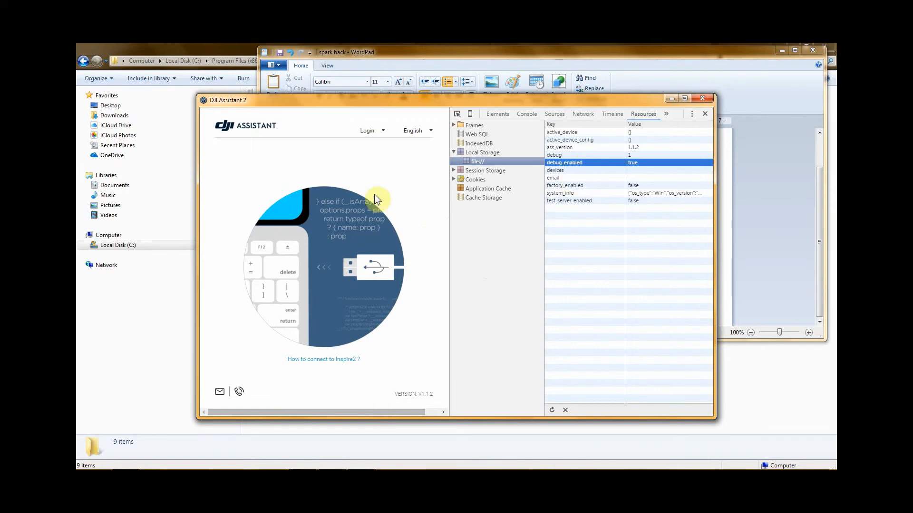
{"action": "mouse_move", "coordinate": [269, 177]}
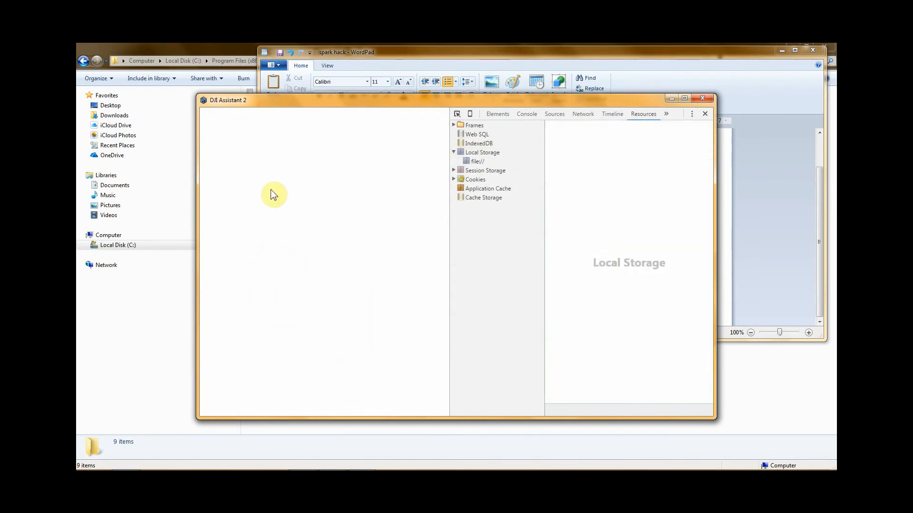
Maximize the DJI Assistant 2 window showing the connected Spark.
{"action": "left_click", "coordinate": [476, 161]}
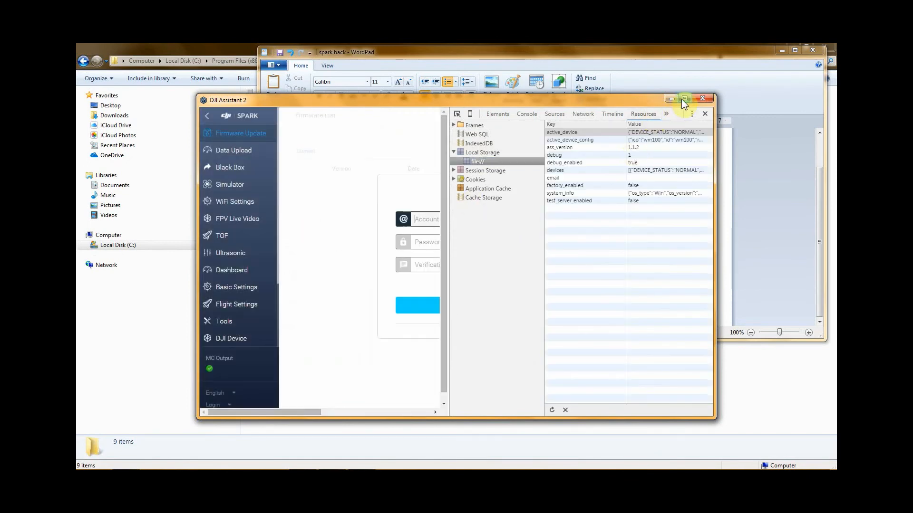
{"action": "left_click", "coordinate": [685, 98]}
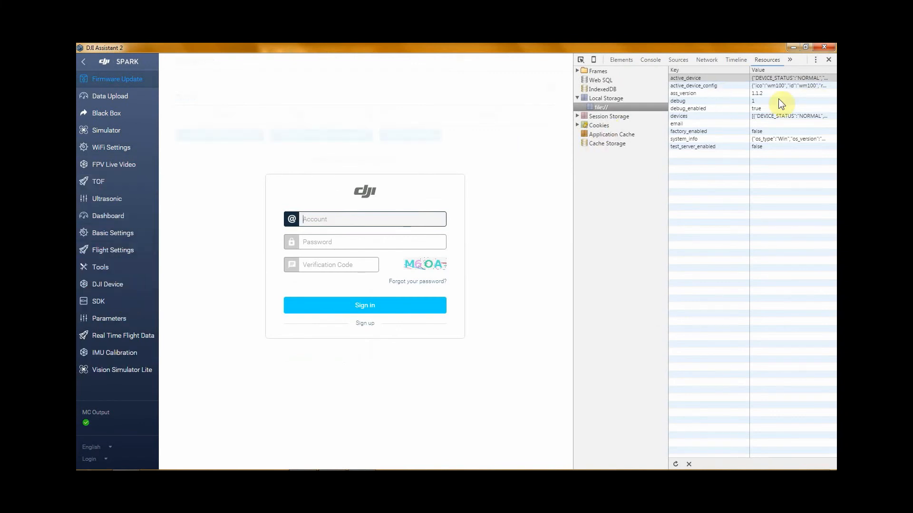
{"action": "mouse_move", "coordinate": [662, 131]}
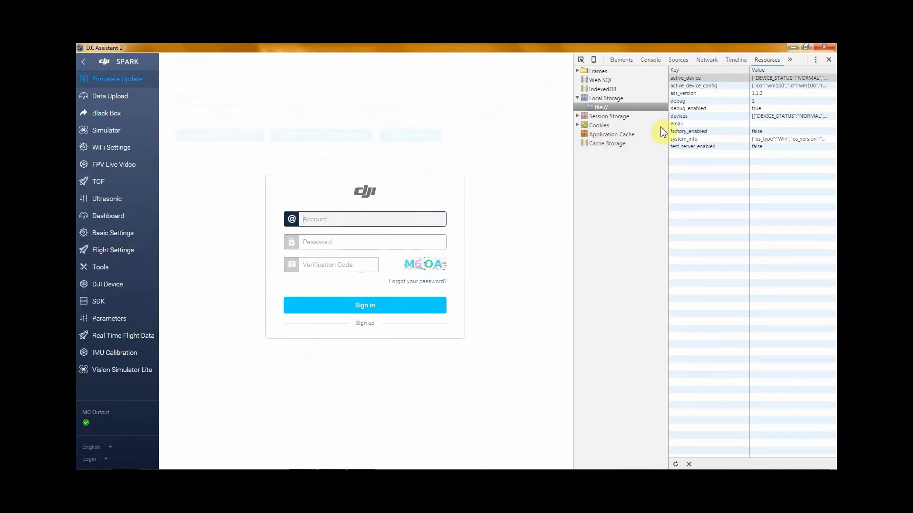
{"action": "mouse_move", "coordinate": [151, 283]}
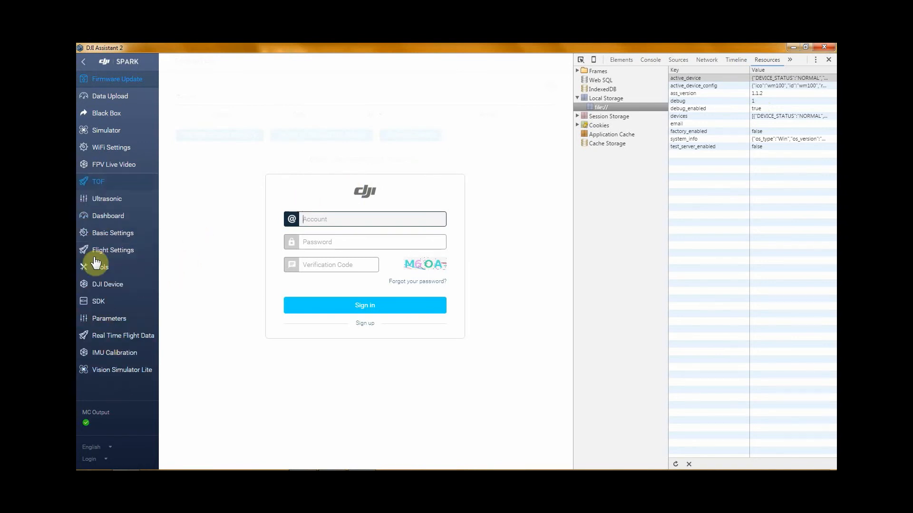
{"action": "mouse_move", "coordinate": [108, 319]}
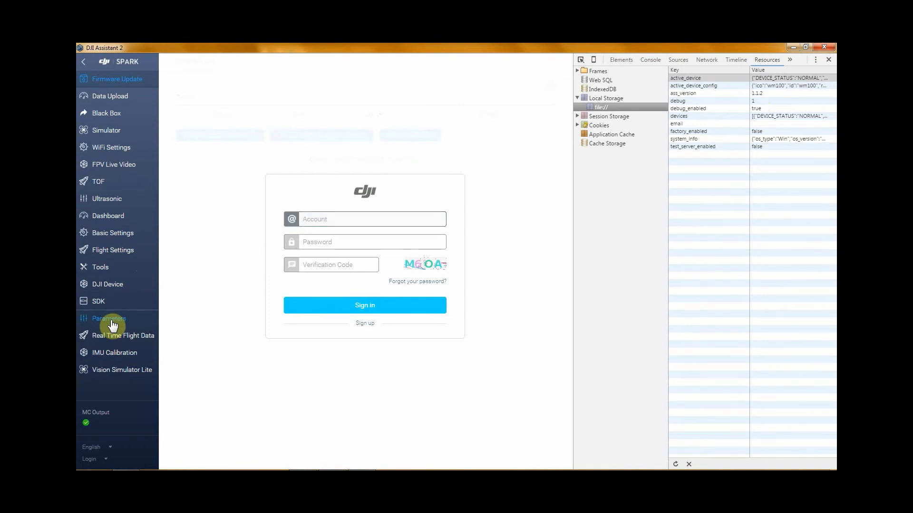
{"action": "mouse_move", "coordinate": [125, 305]}
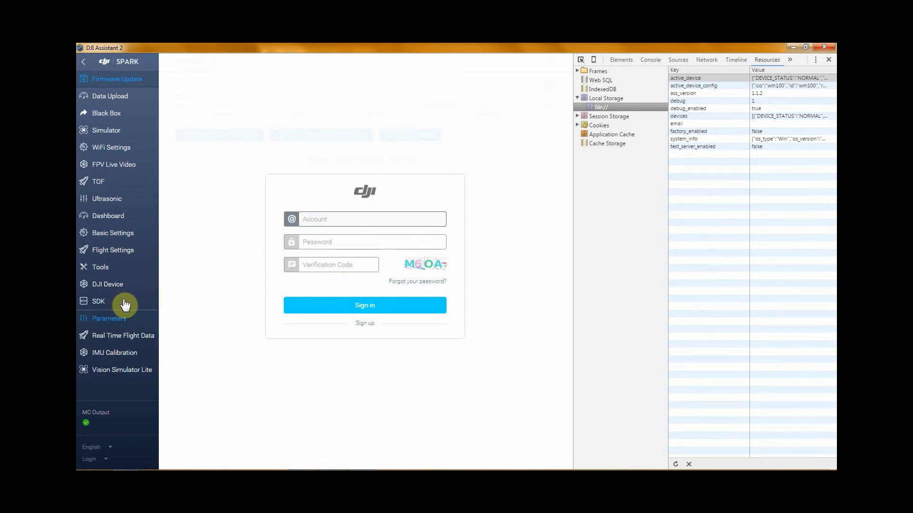
Show the Spark's Parameters table from the left sidebar.
{"action": "left_click", "coordinate": [109, 318]}
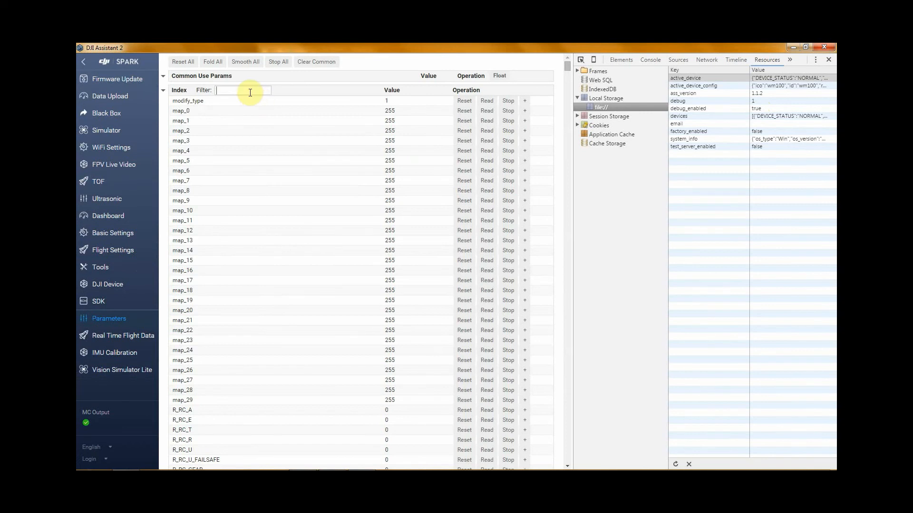
{"action": "mouse_move", "coordinate": [379, 144]}
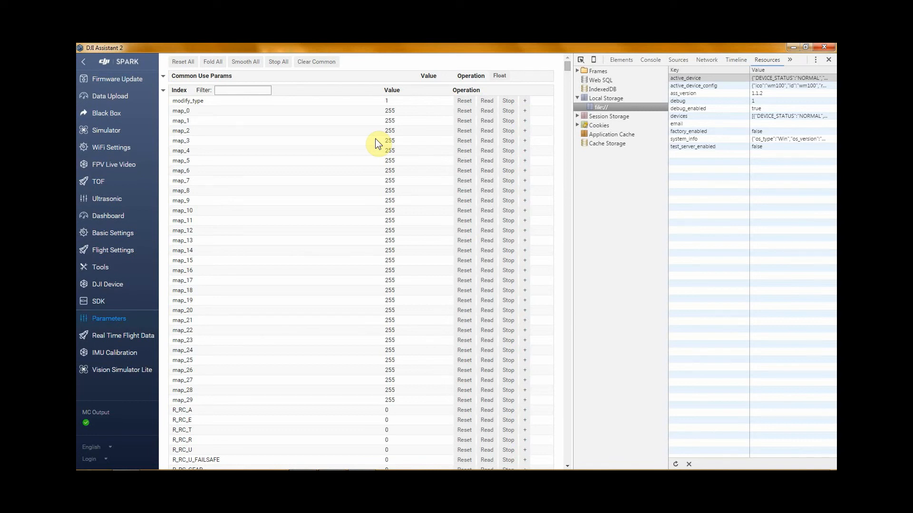
{"action": "mouse_move", "coordinate": [465, 132]}
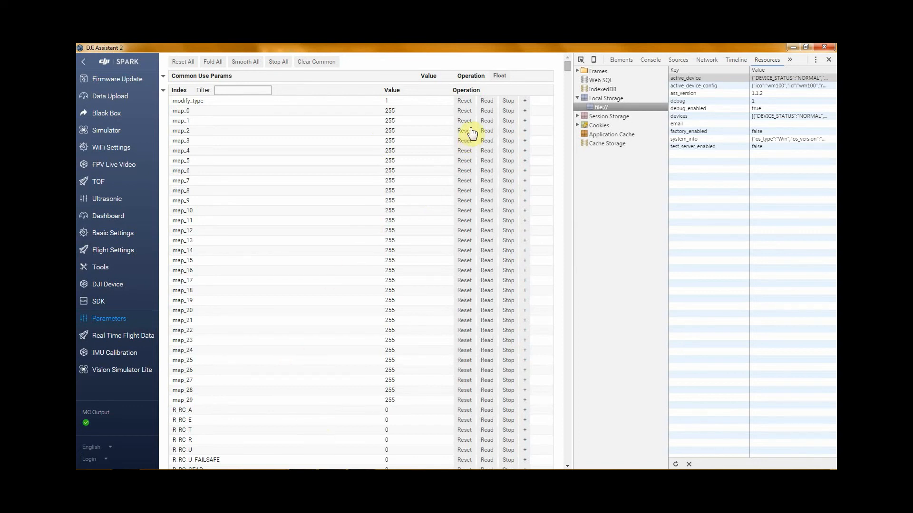
{"action": "mouse_move", "coordinate": [728, 196]}
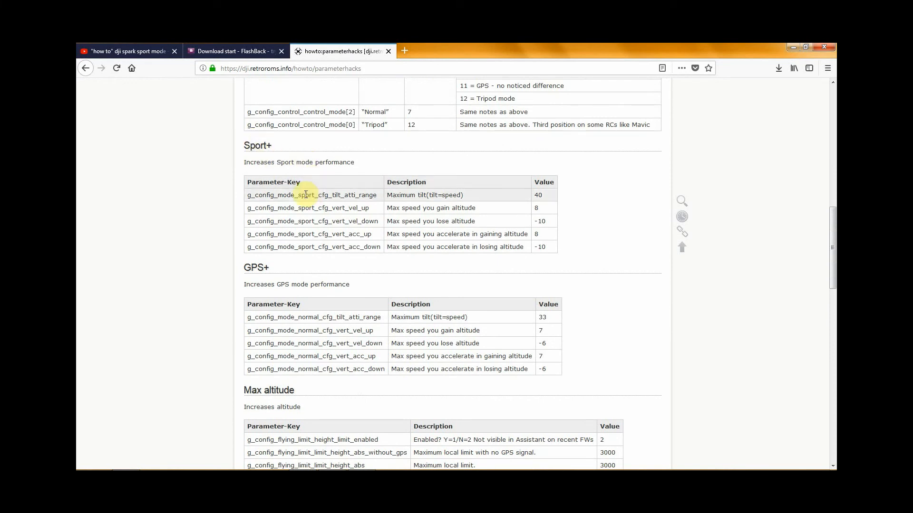
{"action": "mouse_move", "coordinate": [541, 244]}
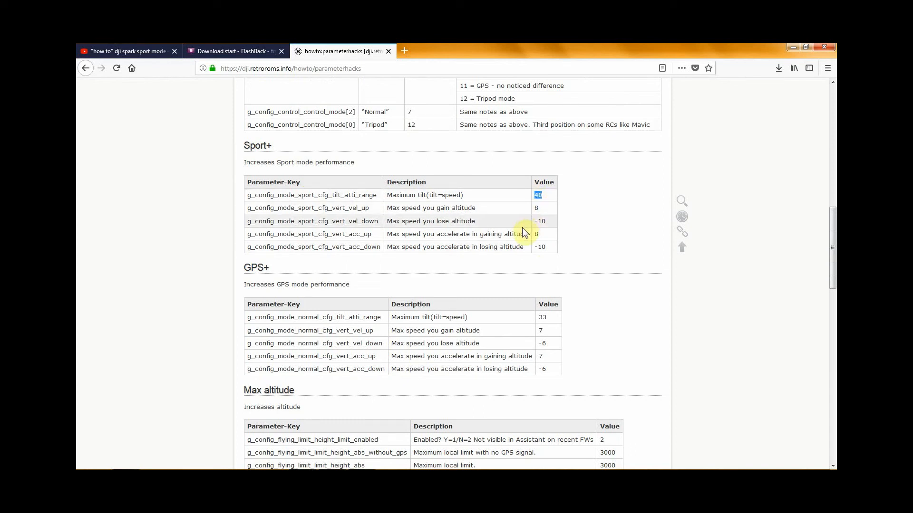
{"action": "mouse_move", "coordinate": [542, 207]}
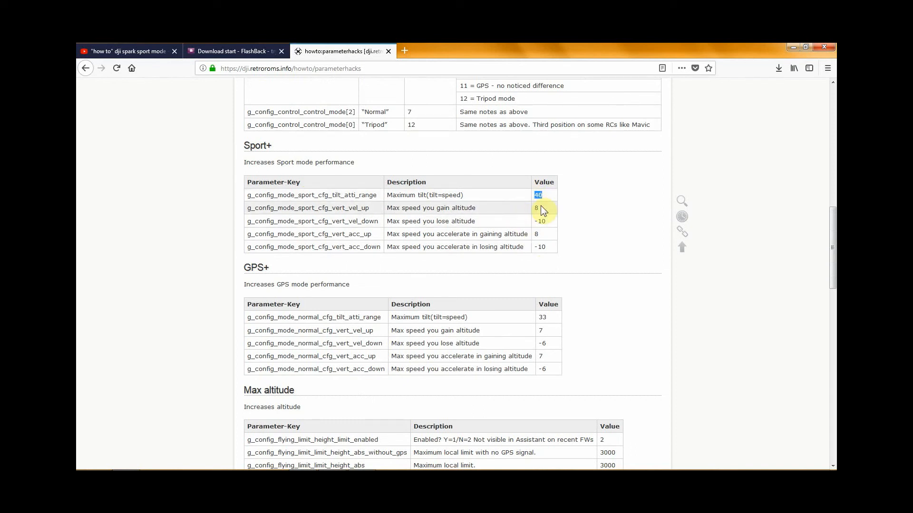
{"action": "mouse_move", "coordinate": [569, 220]}
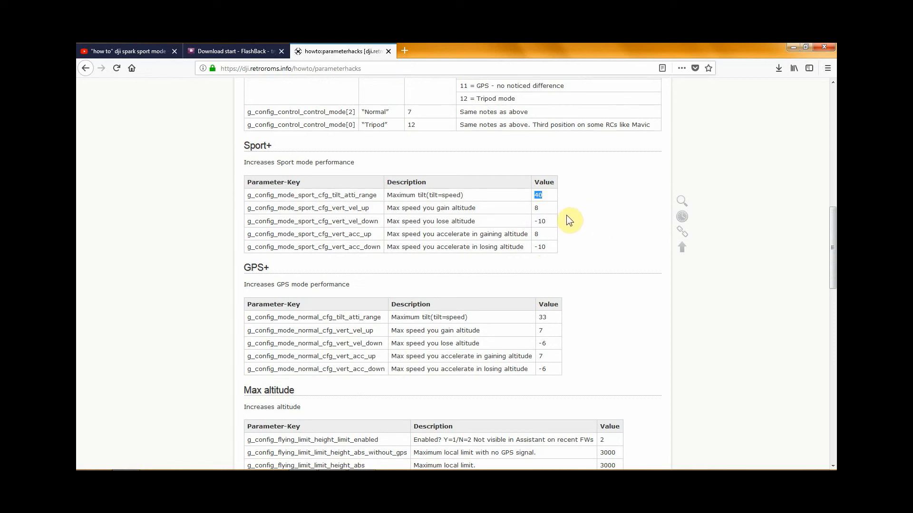
{"action": "mouse_move", "coordinate": [552, 205]}
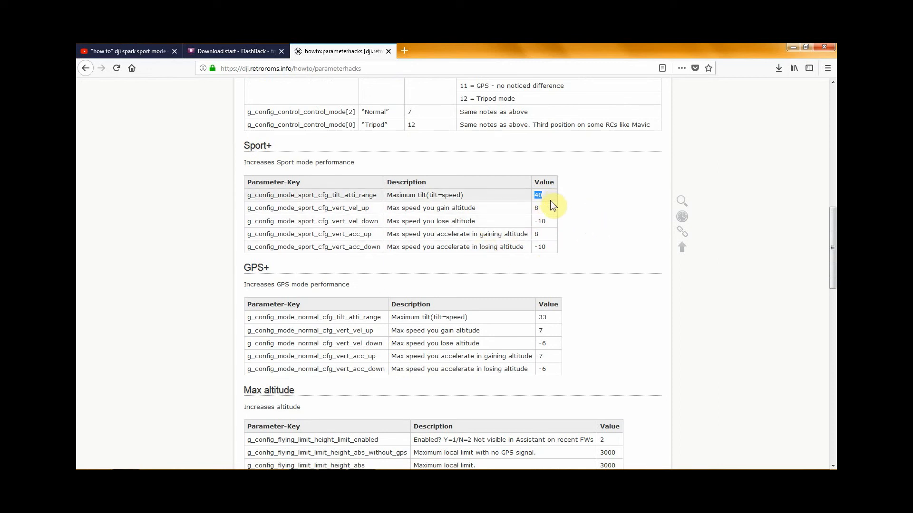
{"action": "mouse_move", "coordinate": [550, 216]}
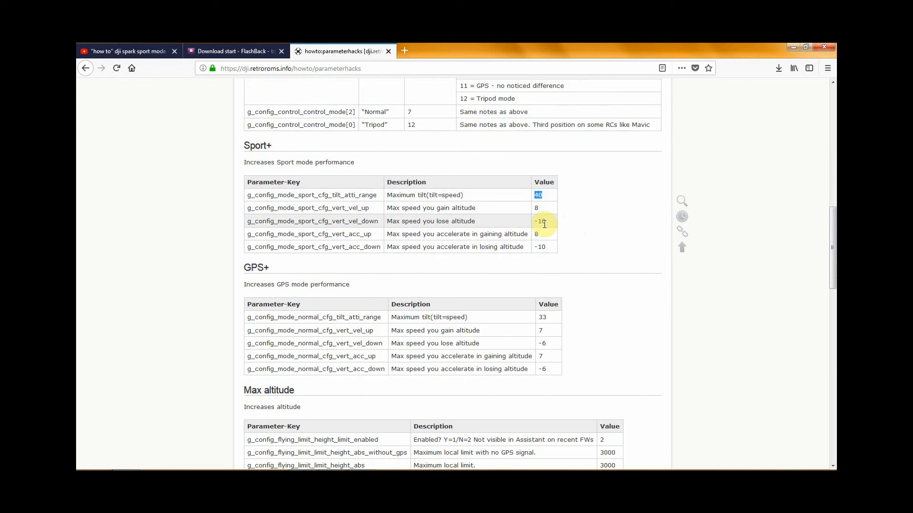
{"action": "mouse_move", "coordinate": [594, 251]}
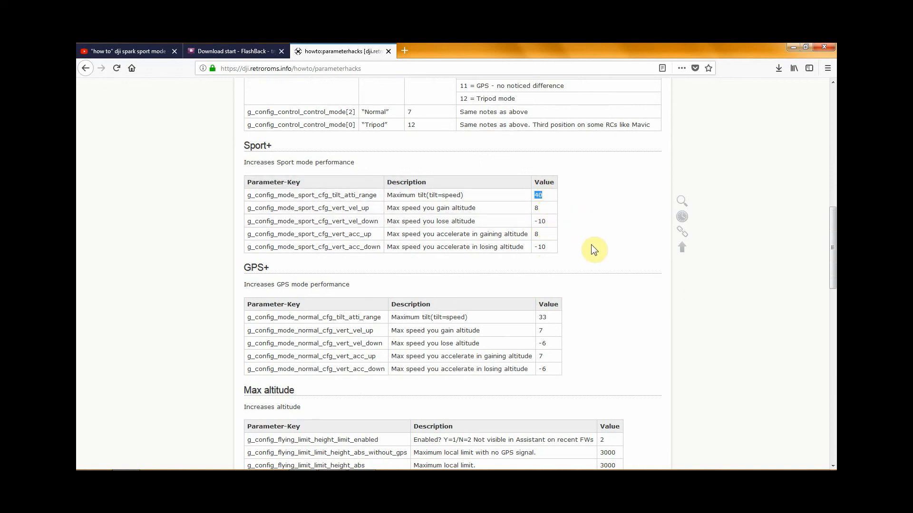
{"action": "mouse_move", "coordinate": [499, 295]}
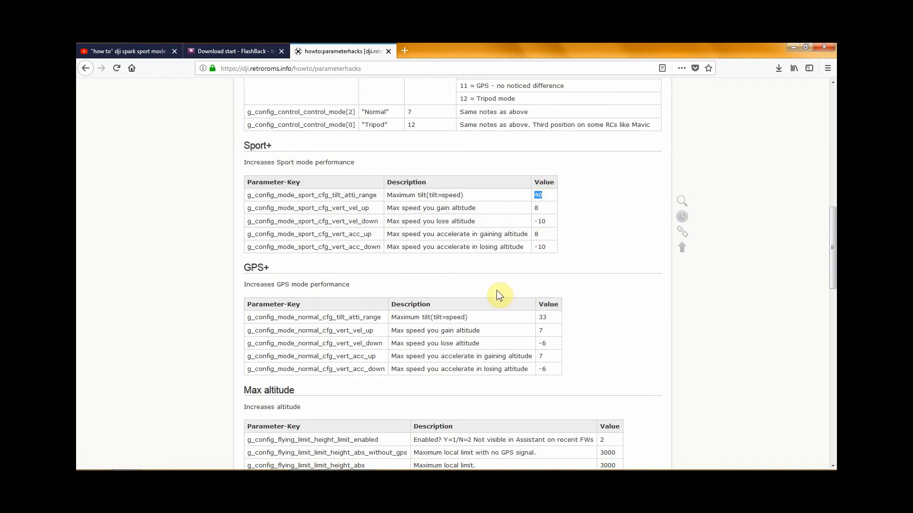